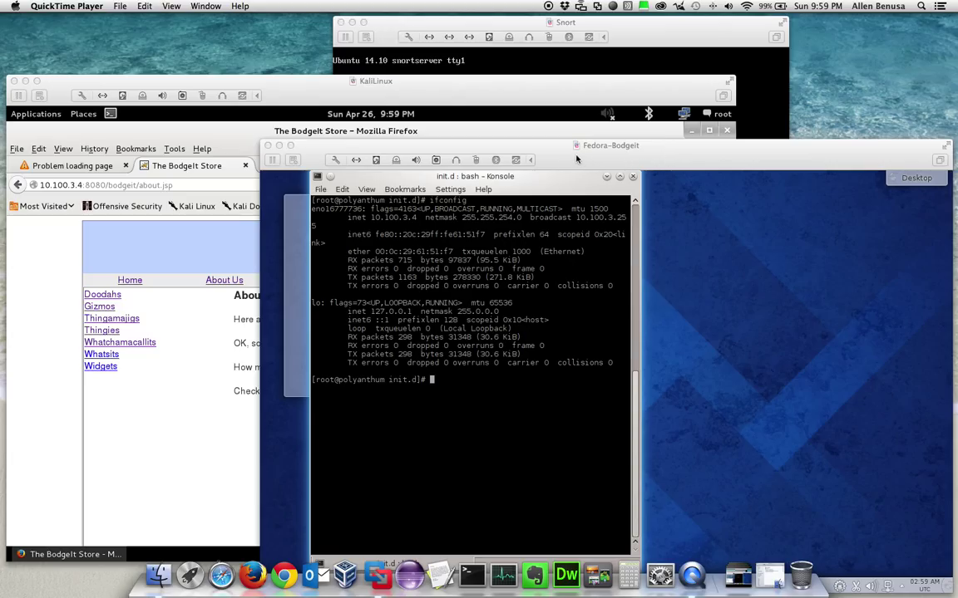
mouse_move(616, 164)
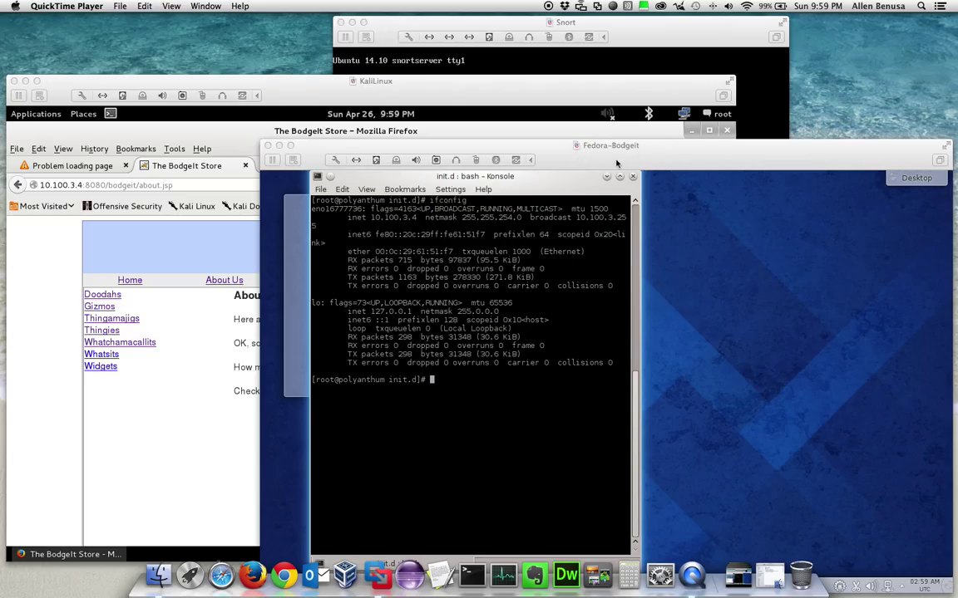
mouse_move(629, 159)
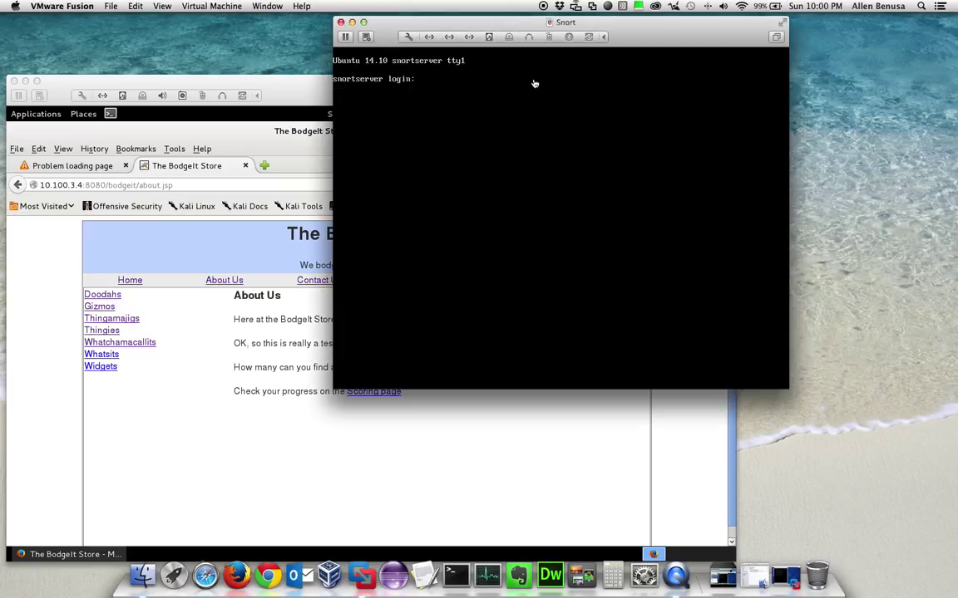
- Log into the Snort server as user and open /etc/snort/rules/local.rules in nano with sudo
type("user")
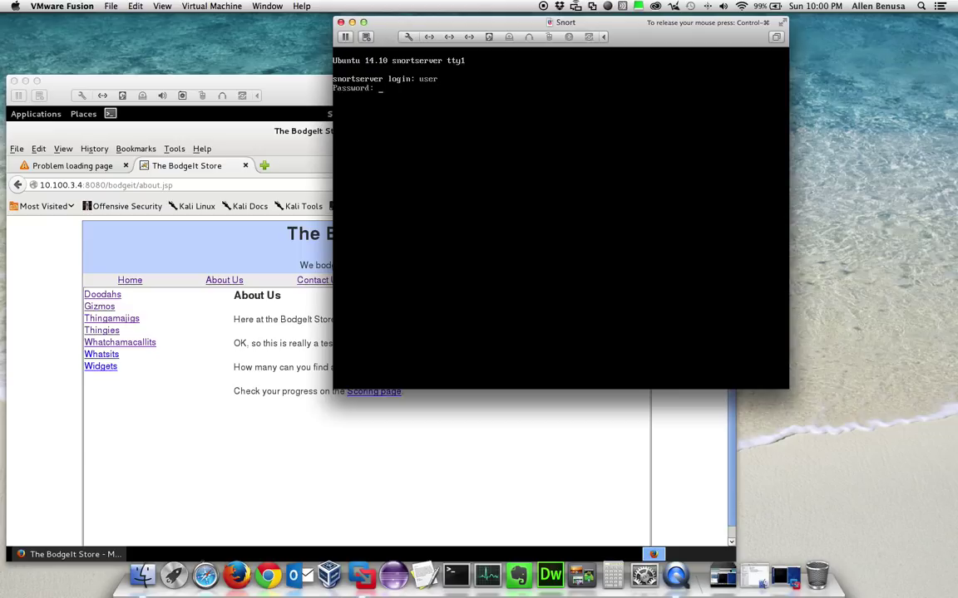
key("Return")
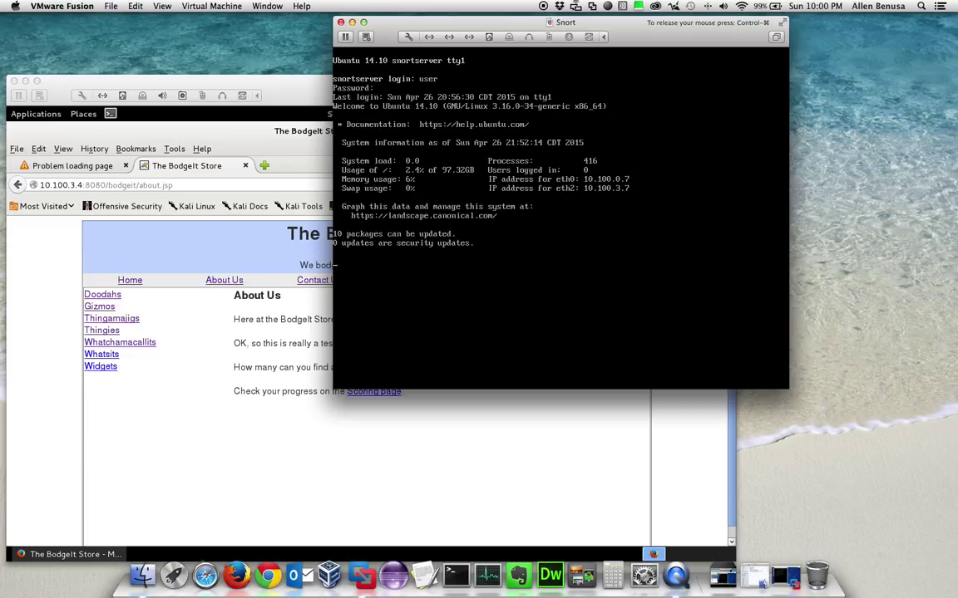
type("sudo reboot")
type("sudo nano /etc/snort/rules/local.rules")
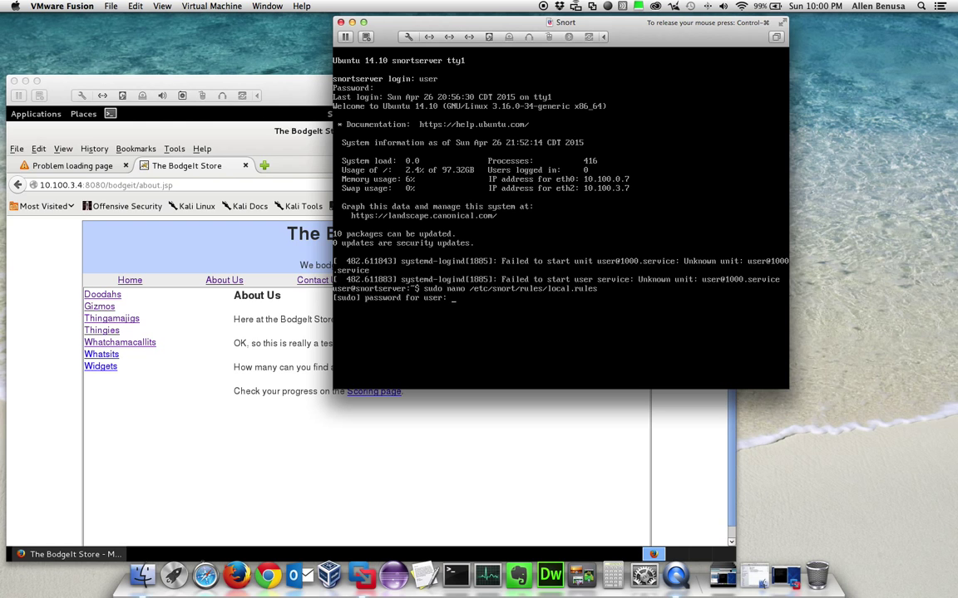
key("Return")
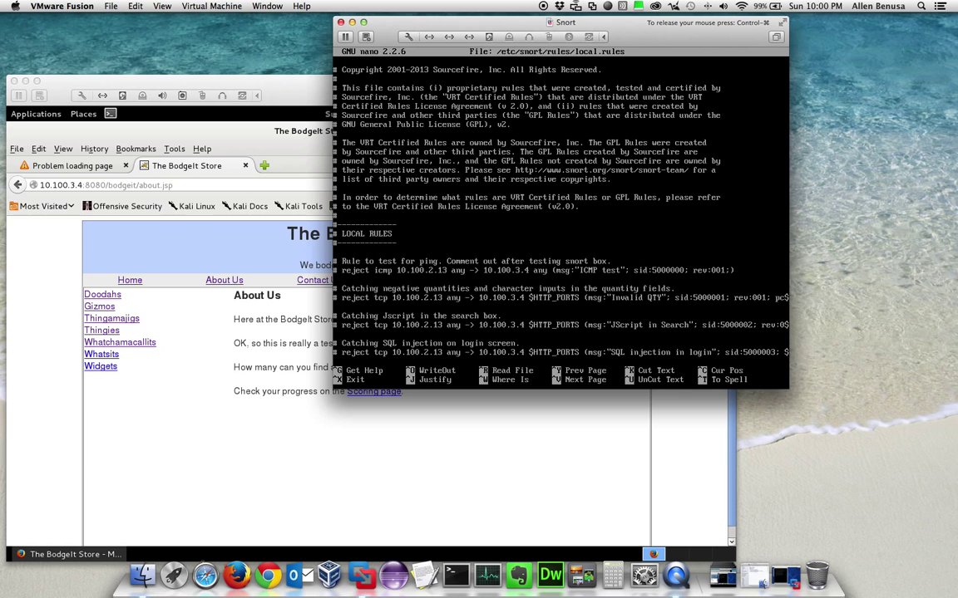
mouse_move(140, 330)
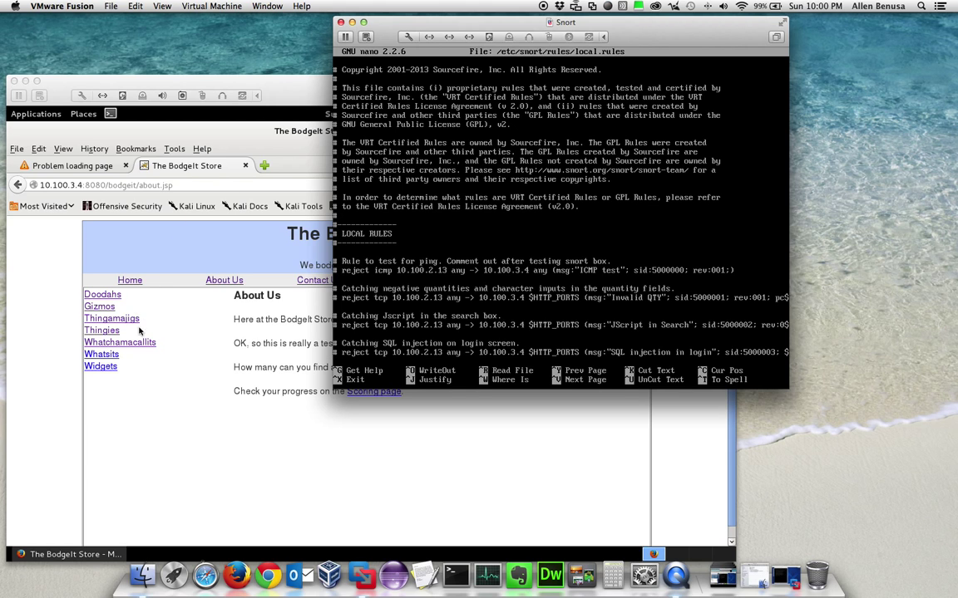
mouse_move(305, 363)
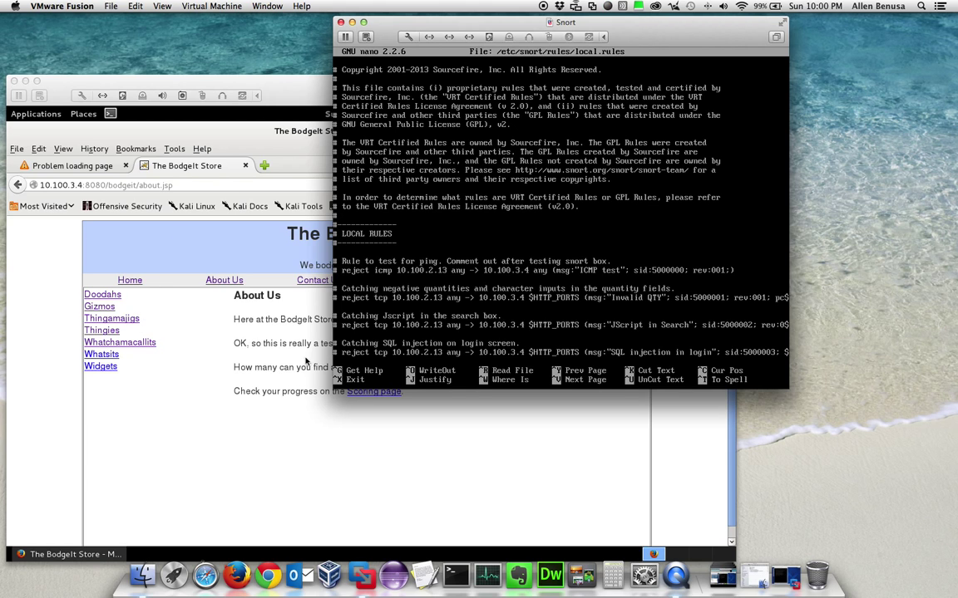
mouse_move(451, 308)
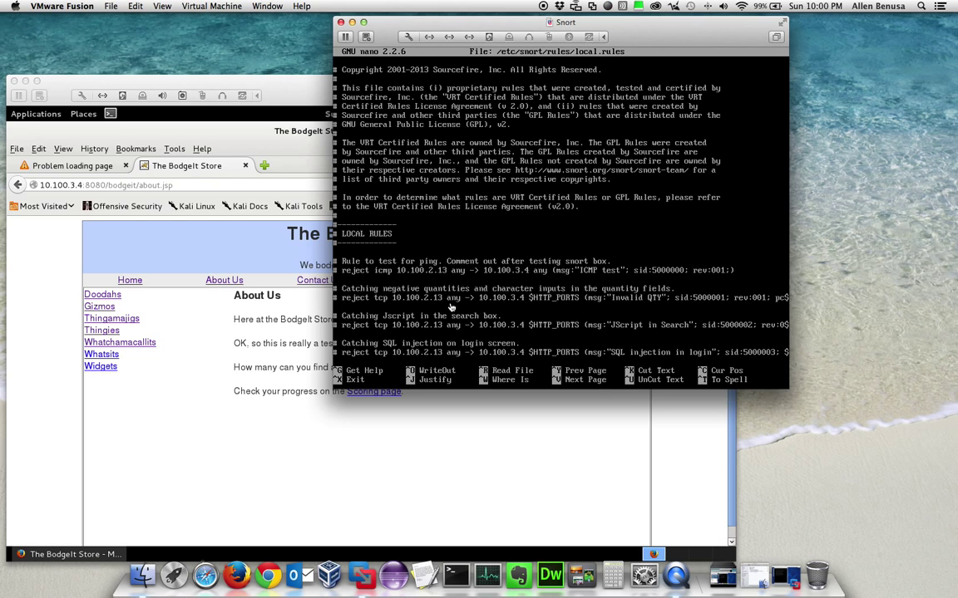
mouse_move(482, 309)
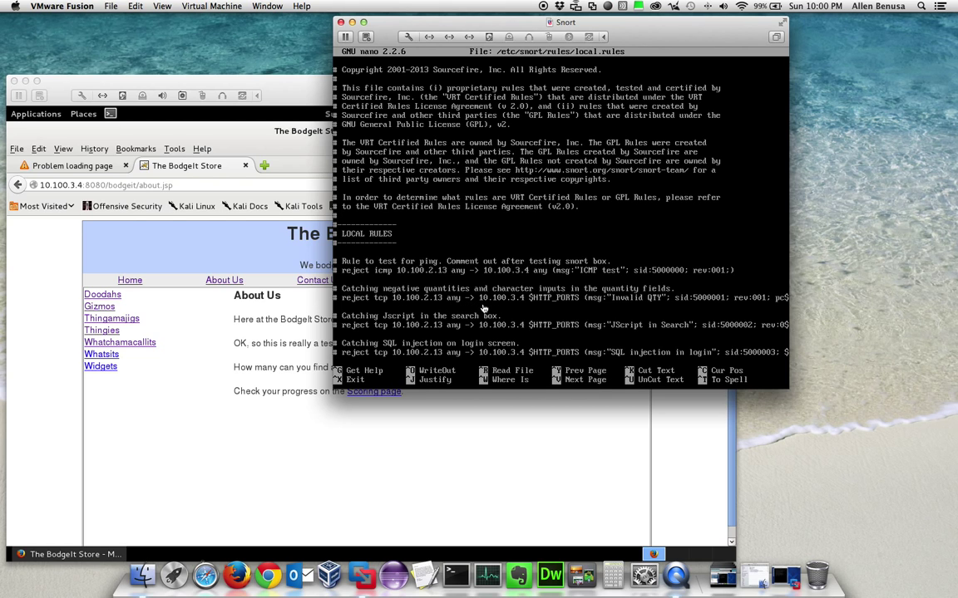
mouse_move(455, 309)
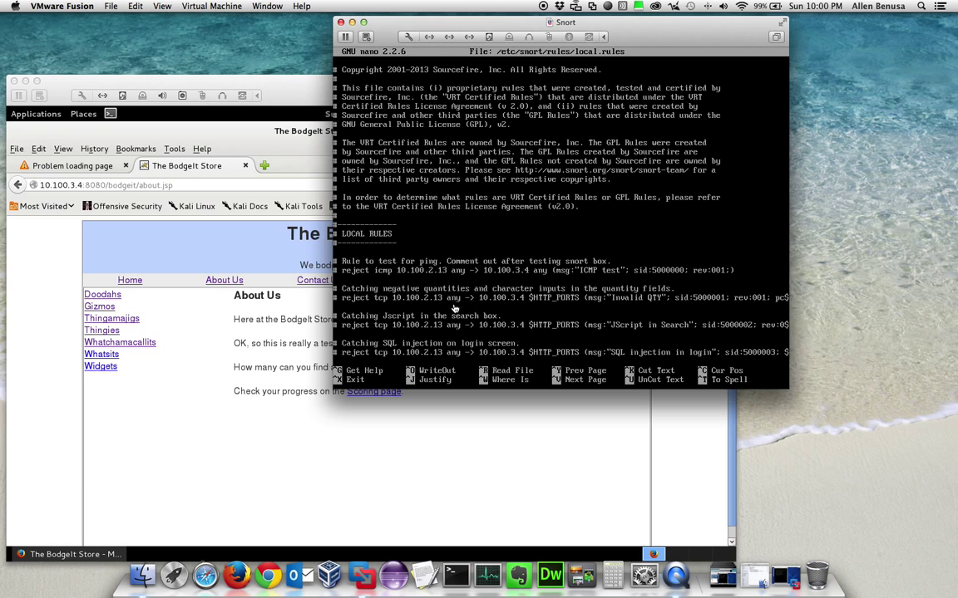
mouse_move(207, 331)
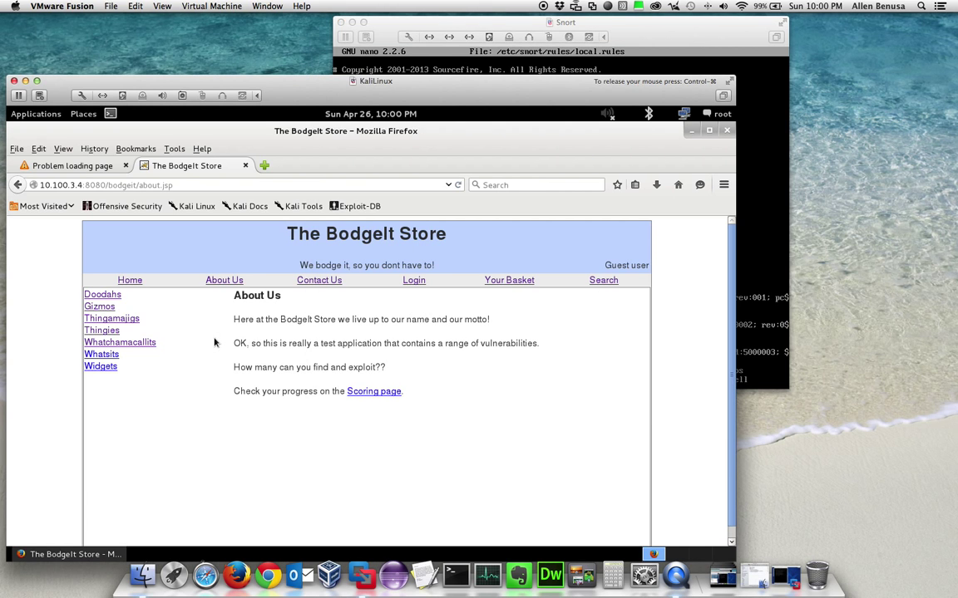
mouse_move(332, 307)
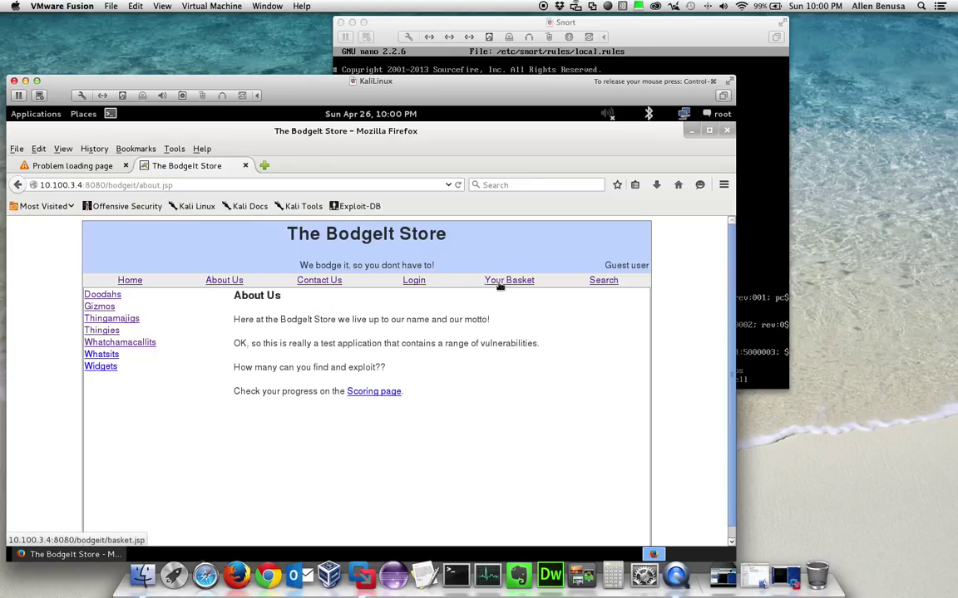
- Add a Doo dah day from the Doodahs category to the basket
left_click(509, 280)
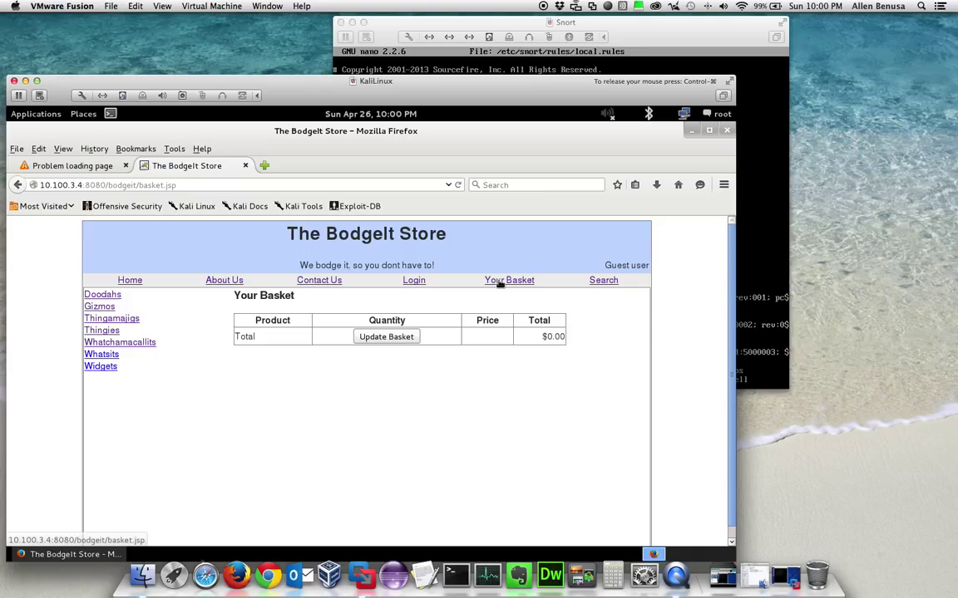
left_click(102, 294)
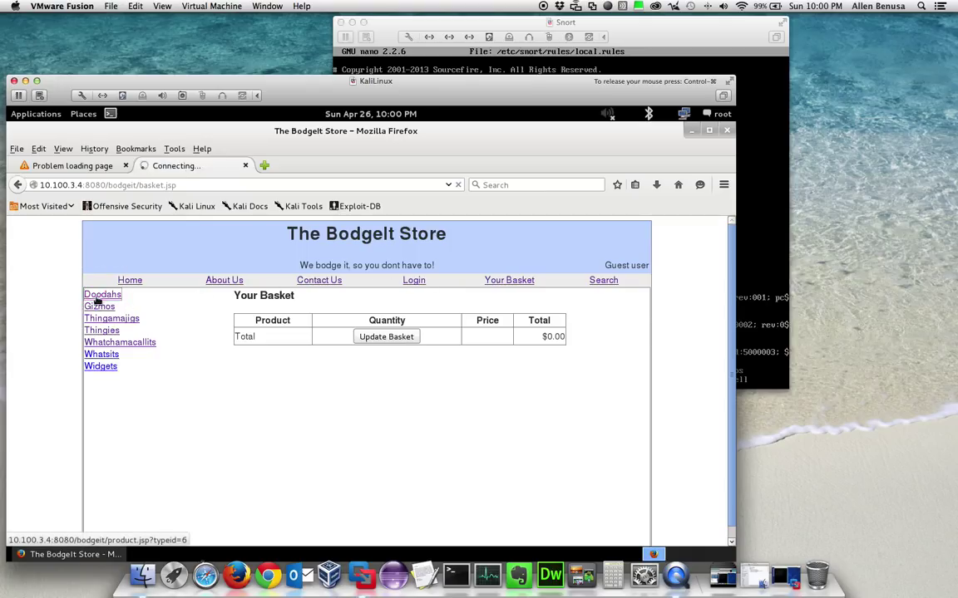
left_click(102, 295)
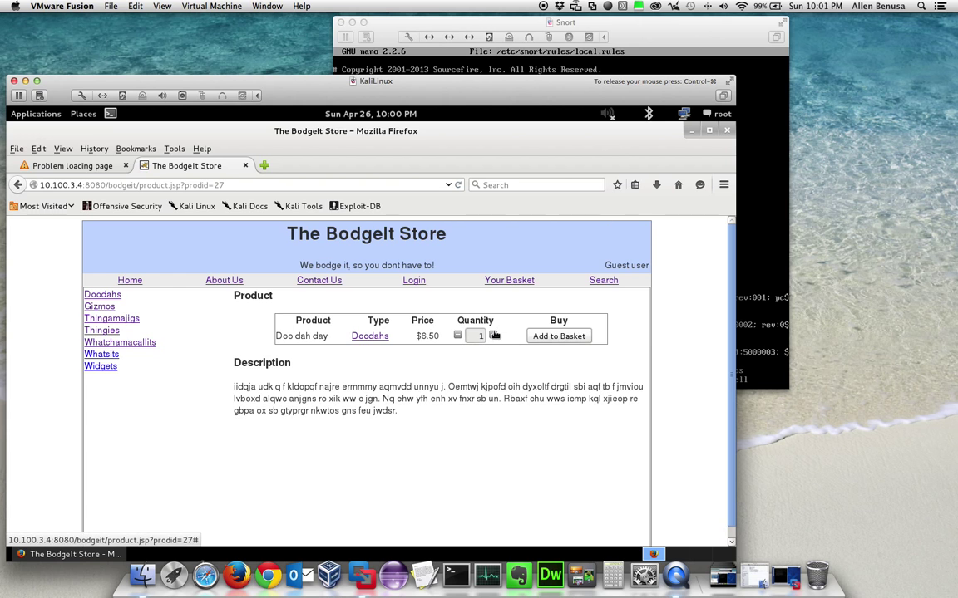
left_click(557, 335)
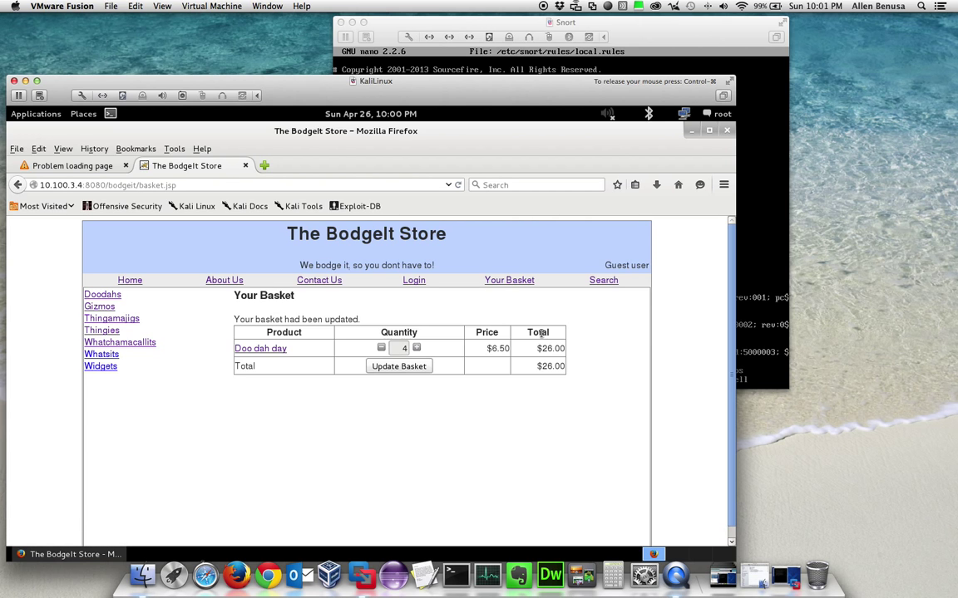
- Add GZ ZX3 from the Gizmos category to the basket with a raised quantity
left_click(99, 306)
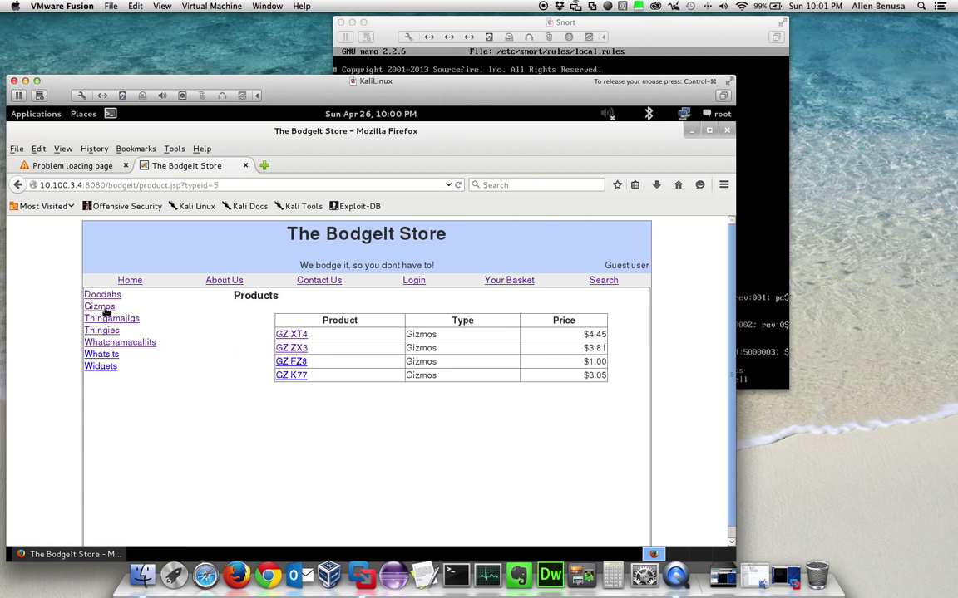
left_click(291, 348)
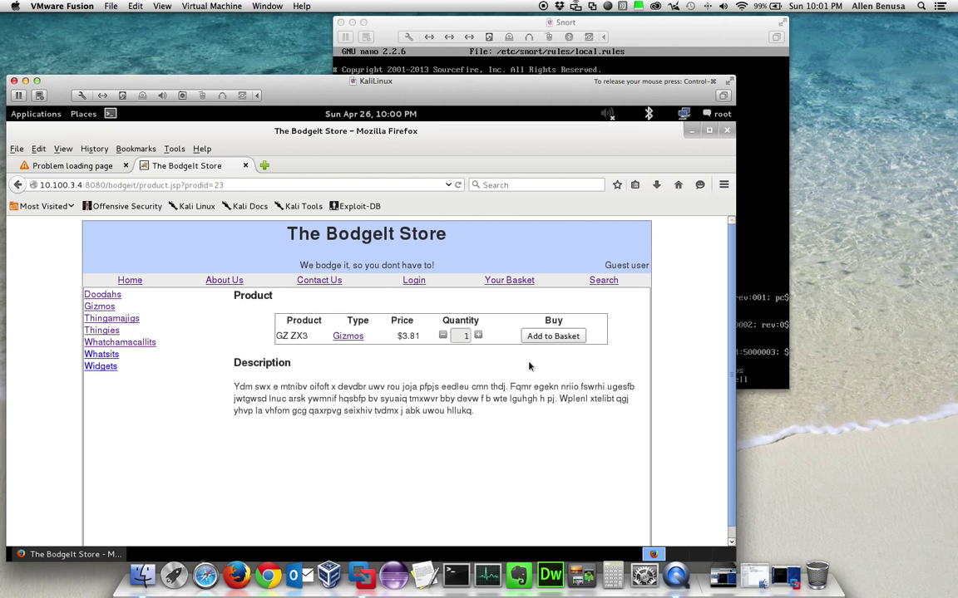
left_click(477, 332)
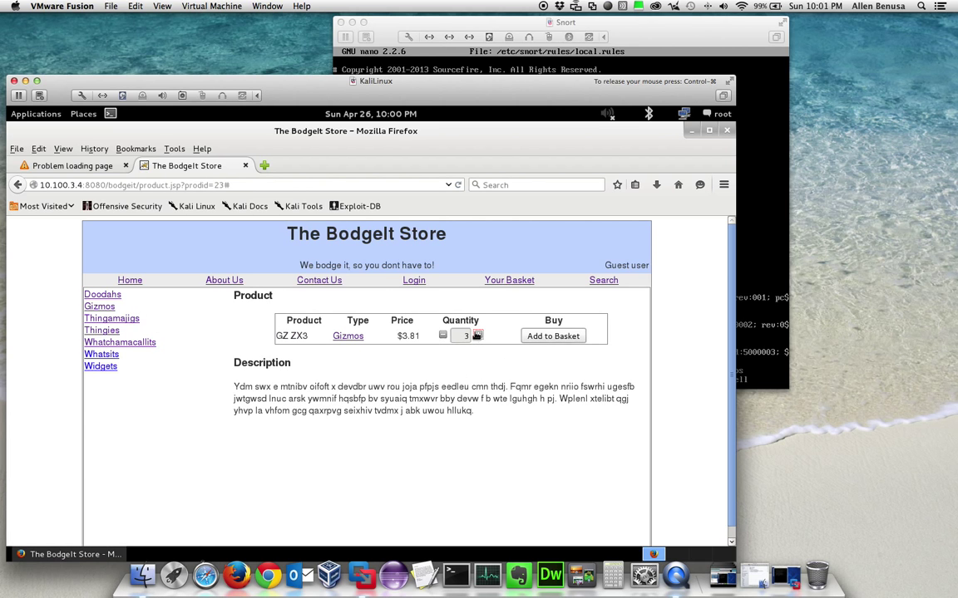
left_click(477, 334)
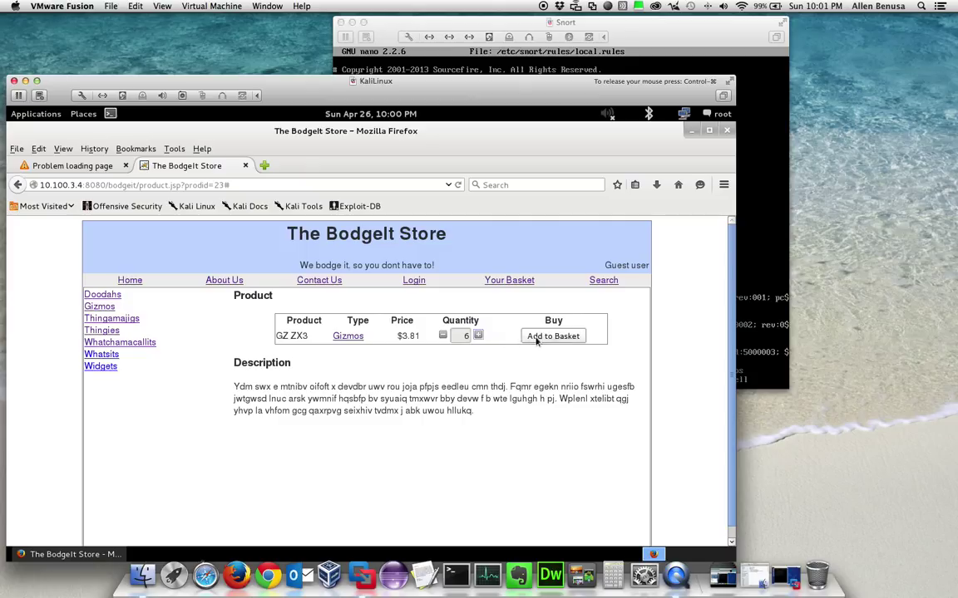
left_click(553, 336)
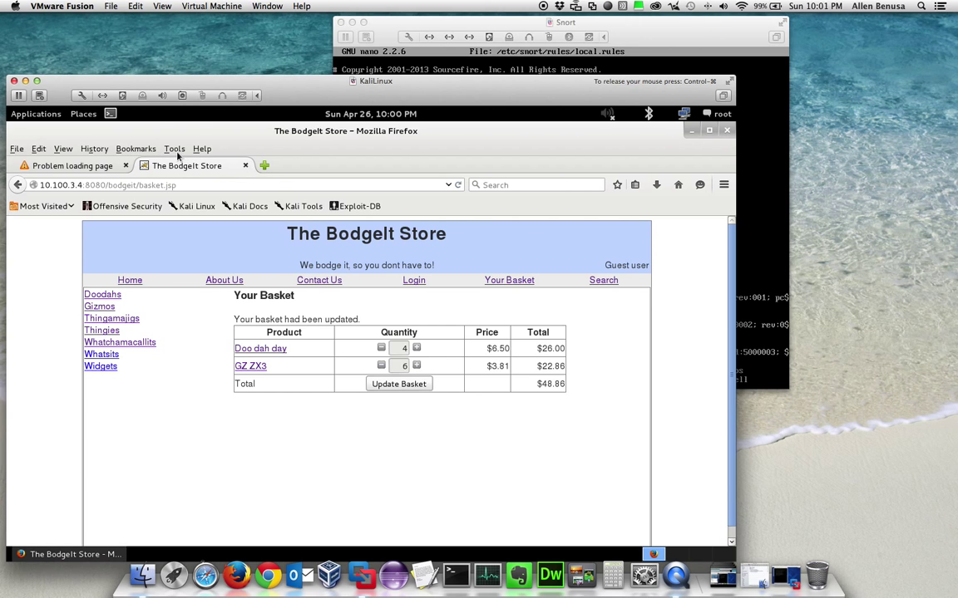
- Start Tamper Data interception and submit Update Basket so the basket.jsp request is held
left_click(173, 149)
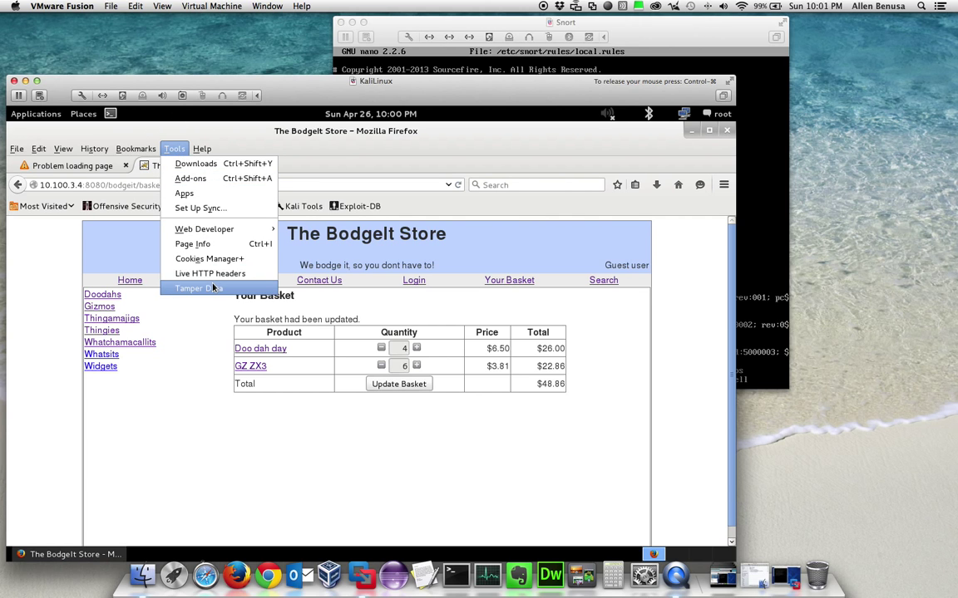
left_click(200, 288)
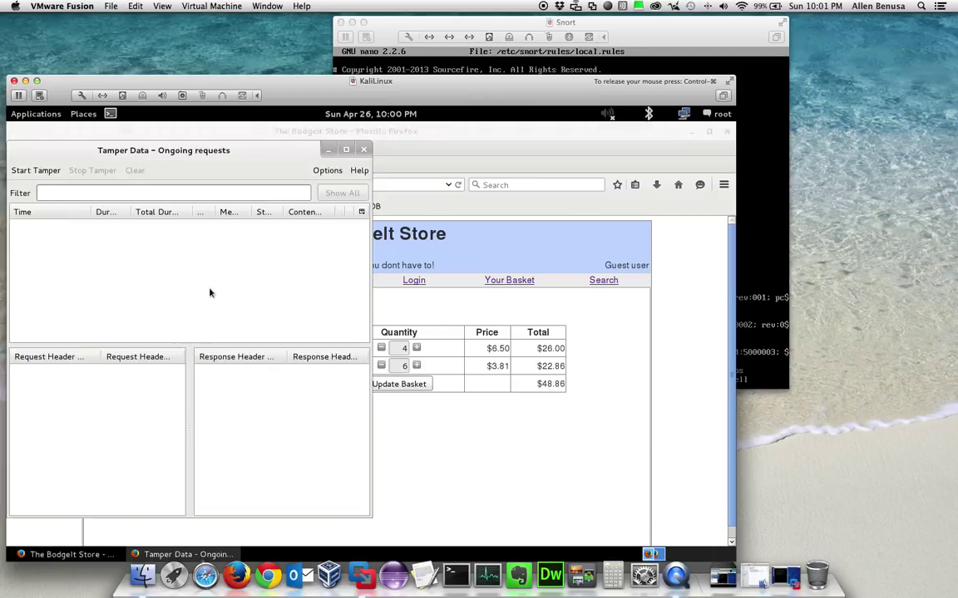
left_click(35, 170)
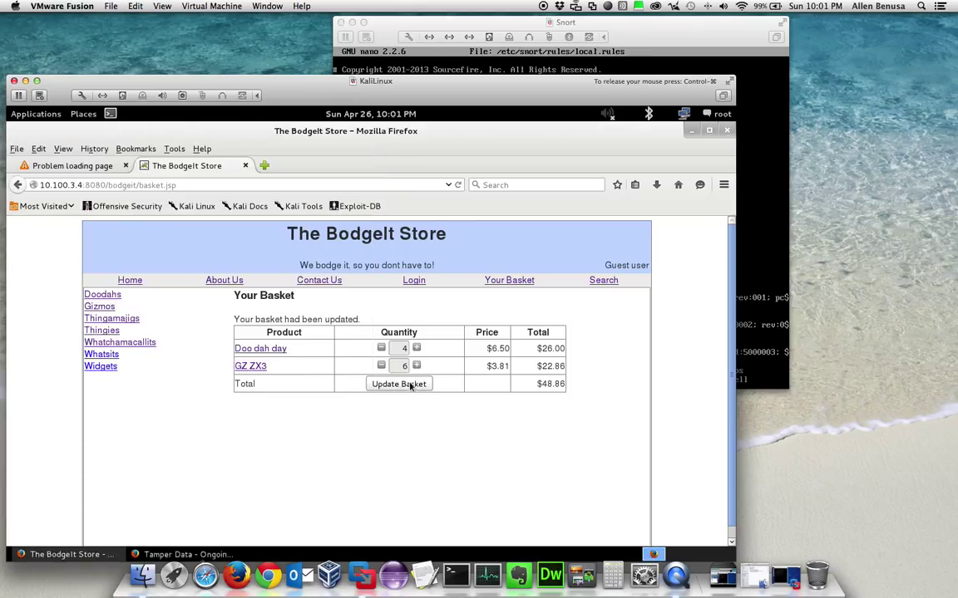
left_click(398, 383)
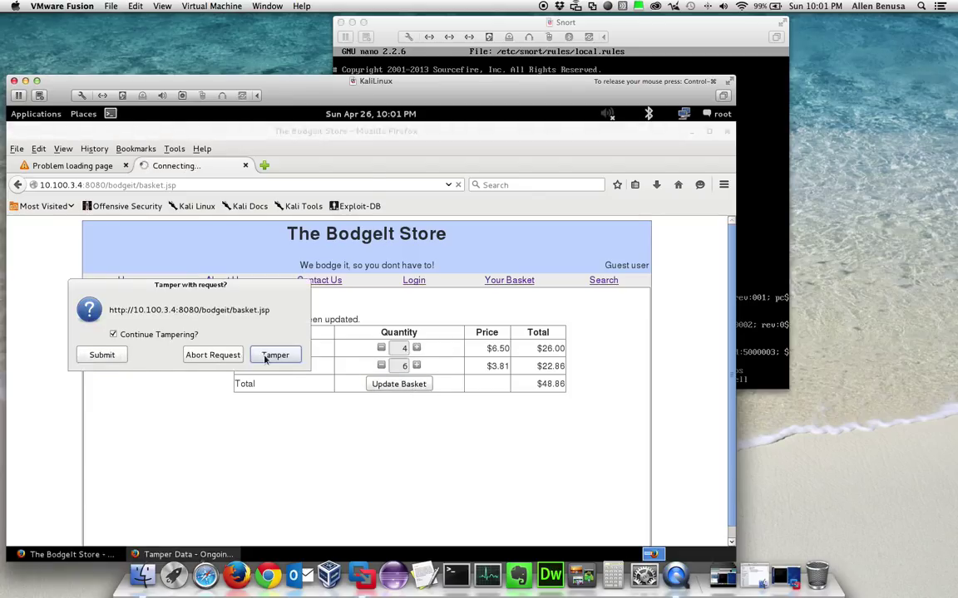
- Tamper the held request, changing quantity_27 from 4 to -4, and send it
left_click(275, 355)
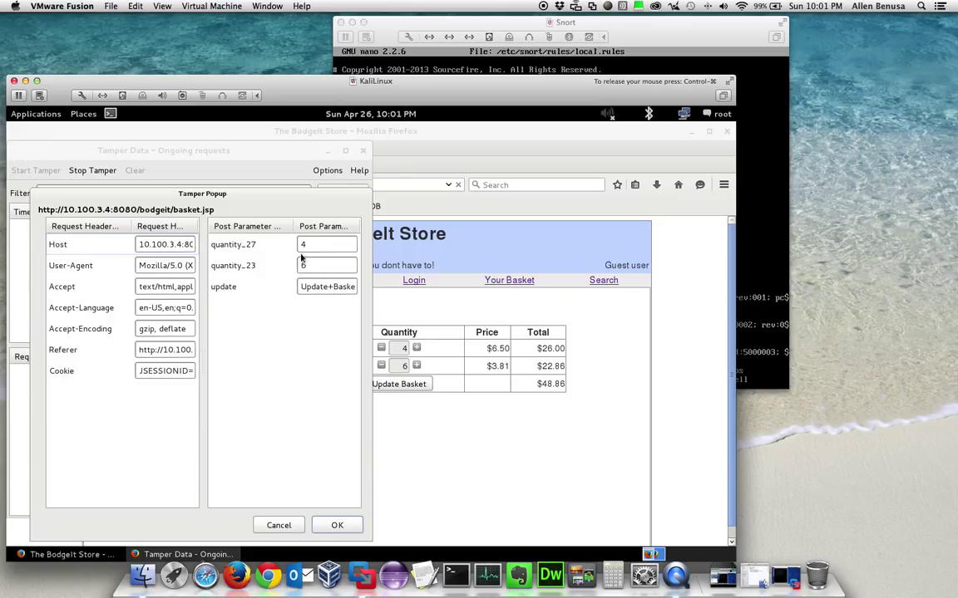
left_click(326, 243)
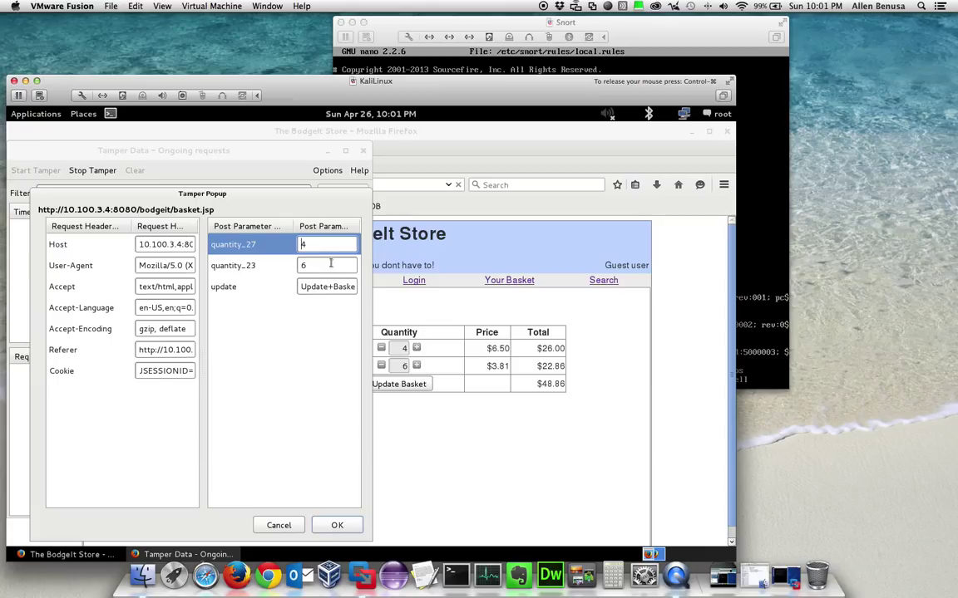
type("-")
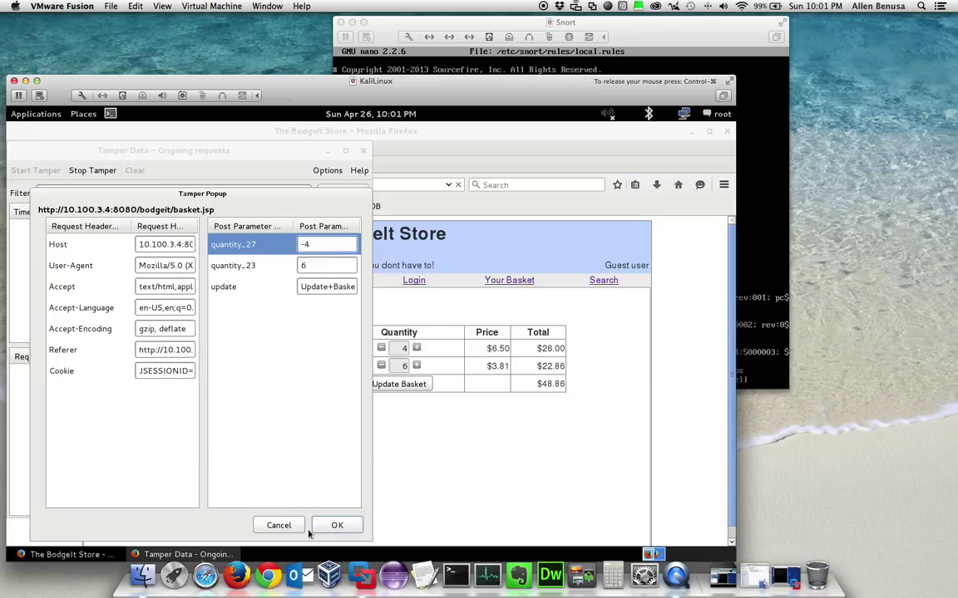
left_click(336, 525)
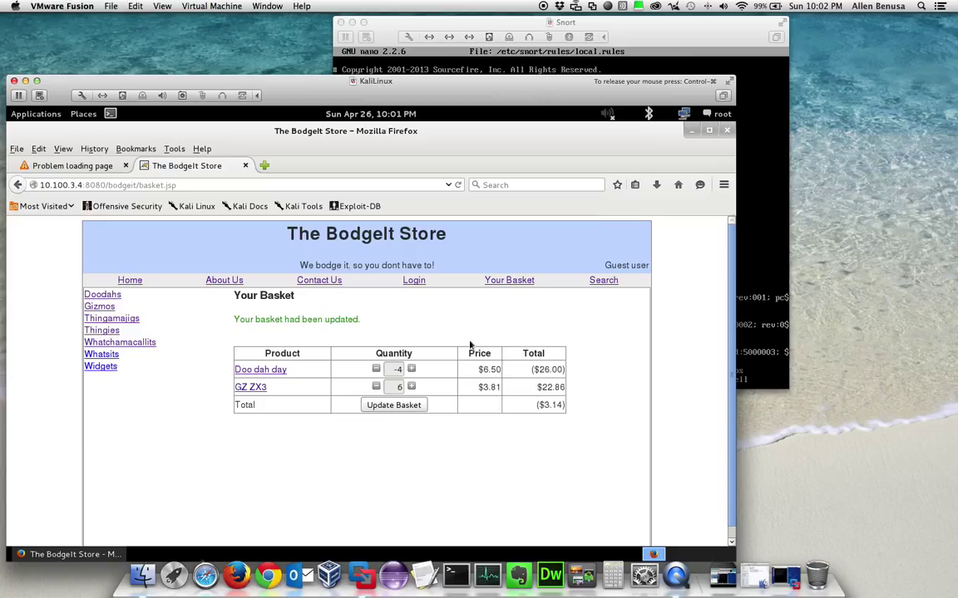
mouse_move(526, 374)
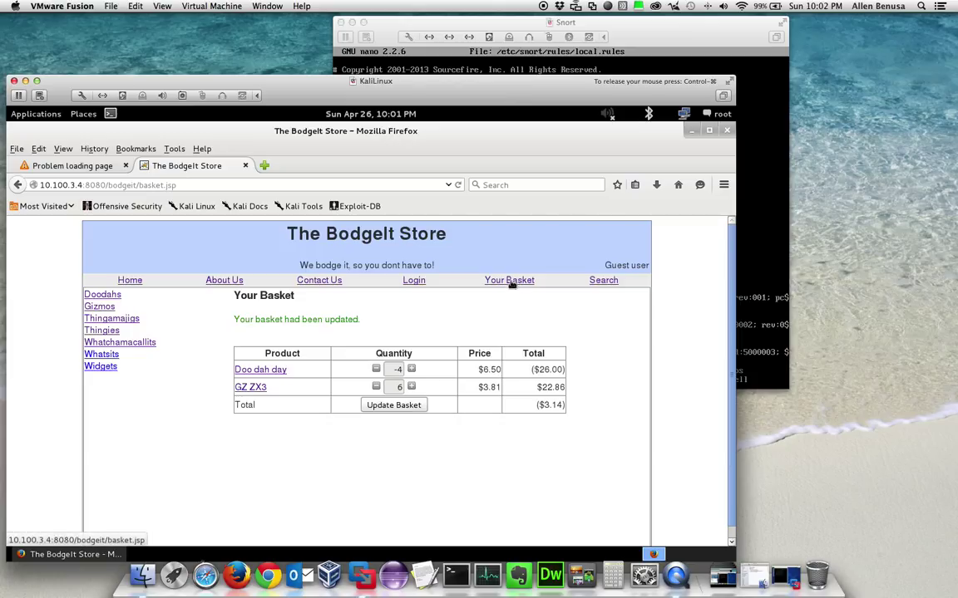
- Review the ($3.14) basket with -4 Doo dah day and go to Thingamajigs
left_click(111, 318)
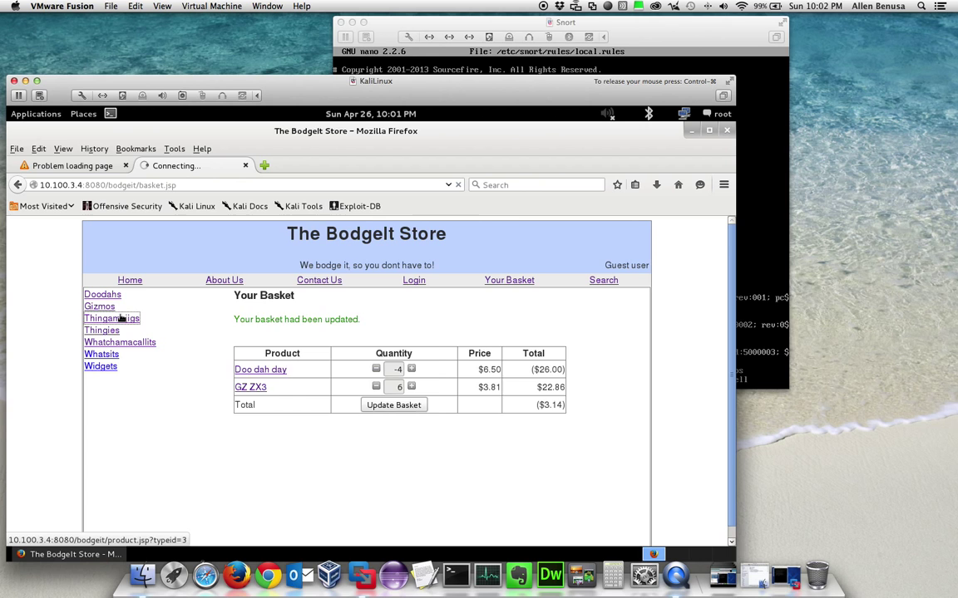
left_click(111, 318)
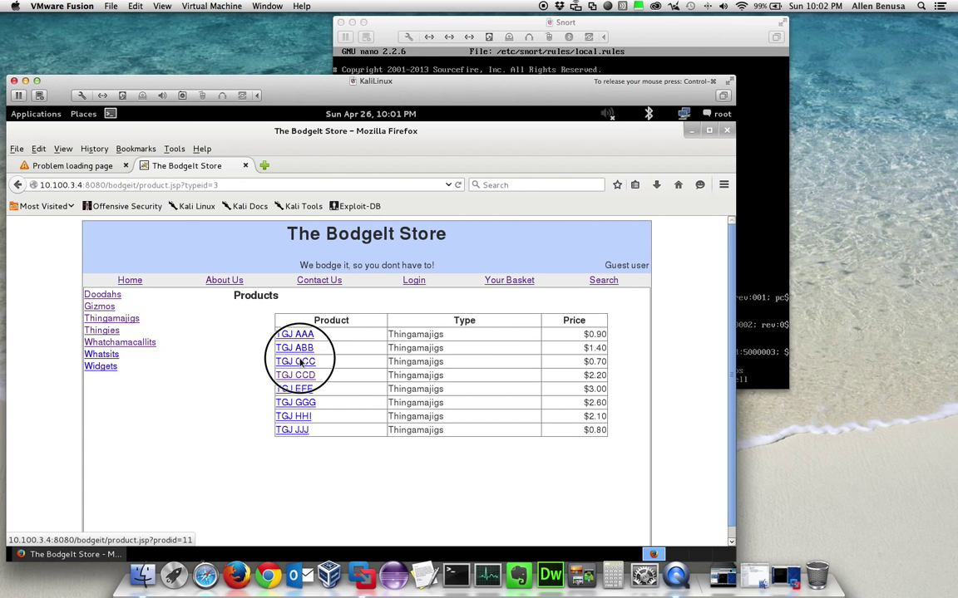
- Add one TGJ CCC to the basket, making the total ($2.44)
left_click(295, 361)
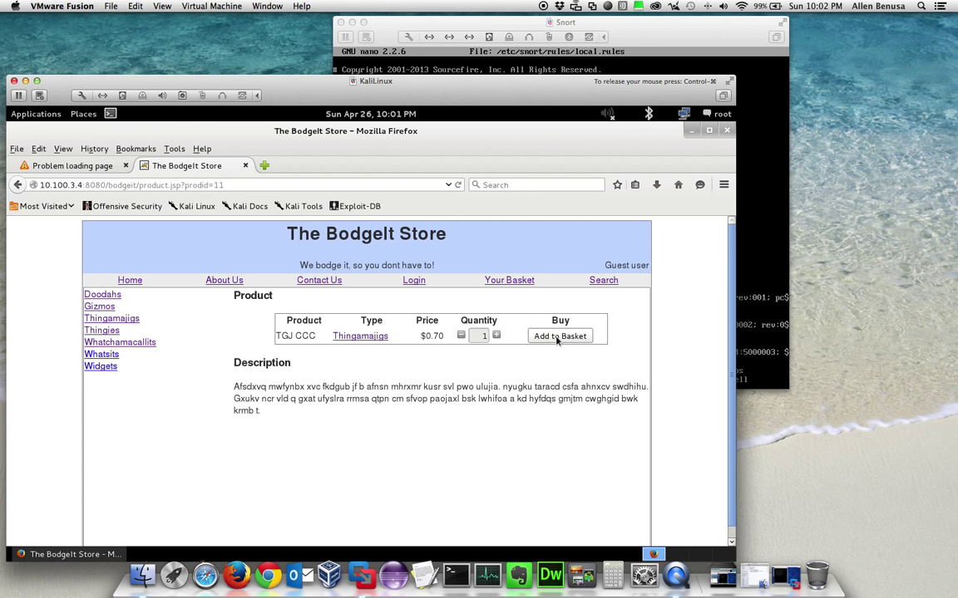
left_click(560, 336)
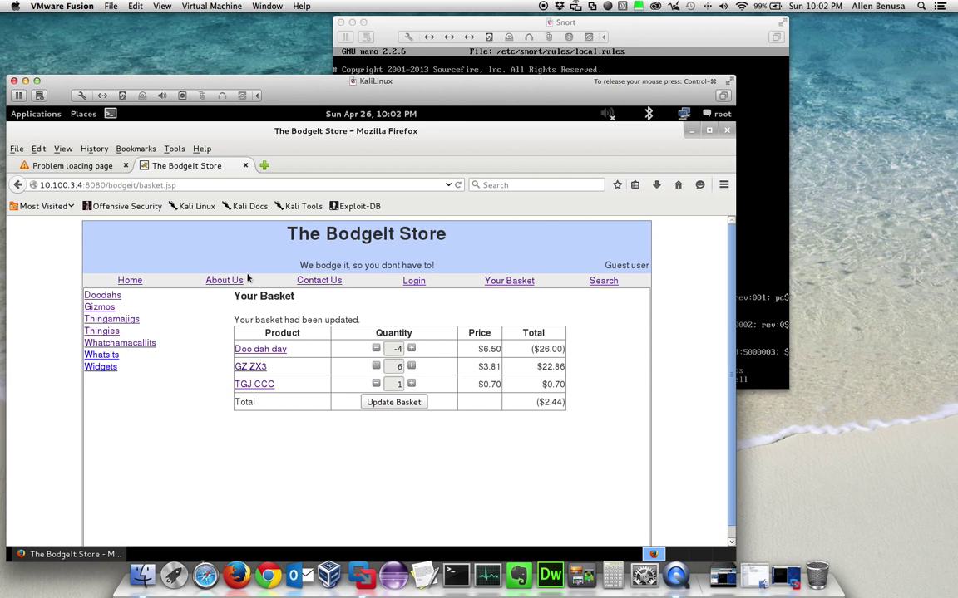
left_click(175, 149)
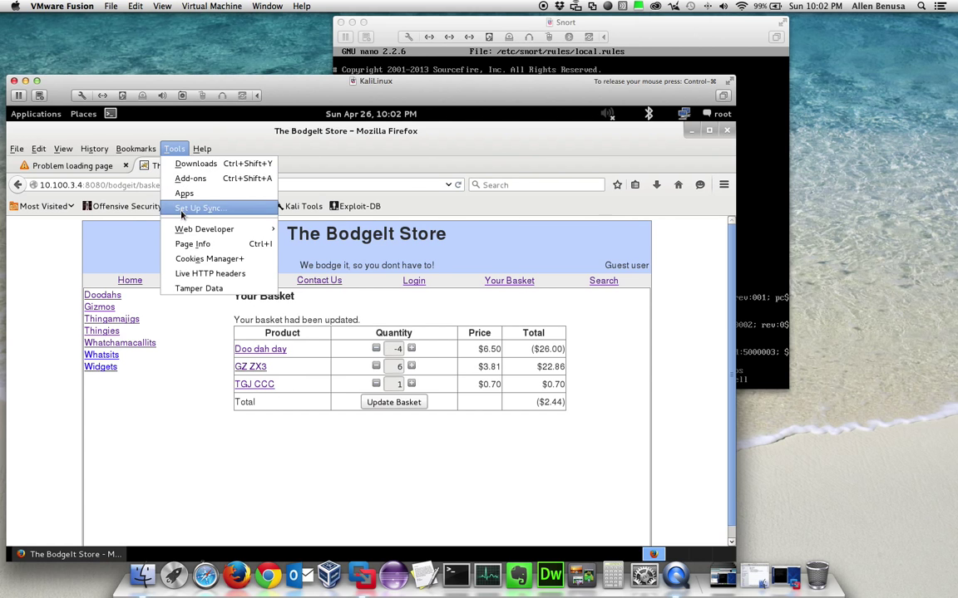
mouse_move(210, 273)
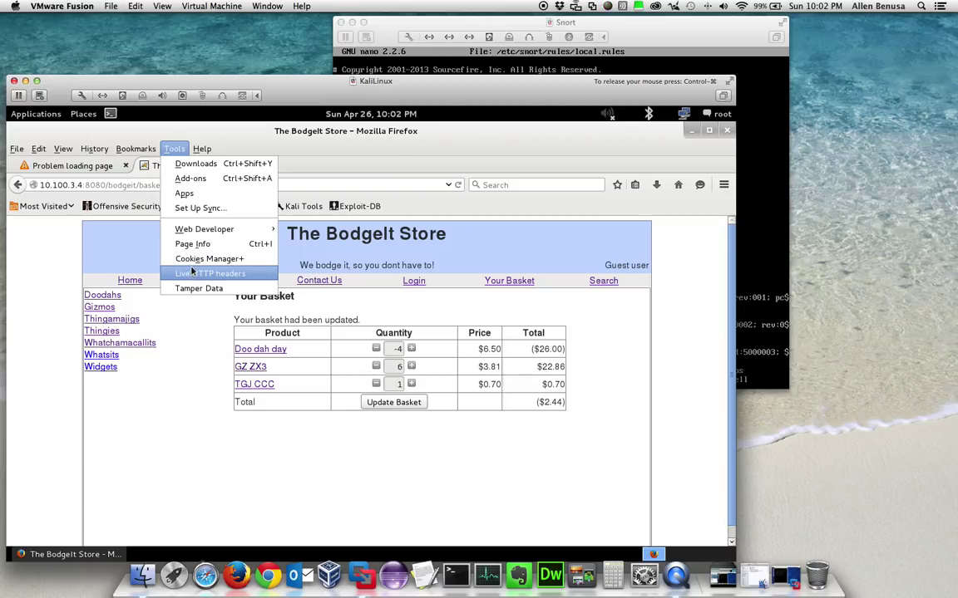
- Intercept the basket update and set TGJ CCC's quantity to 'X', triggering a Tomcat error
left_click(210, 273)
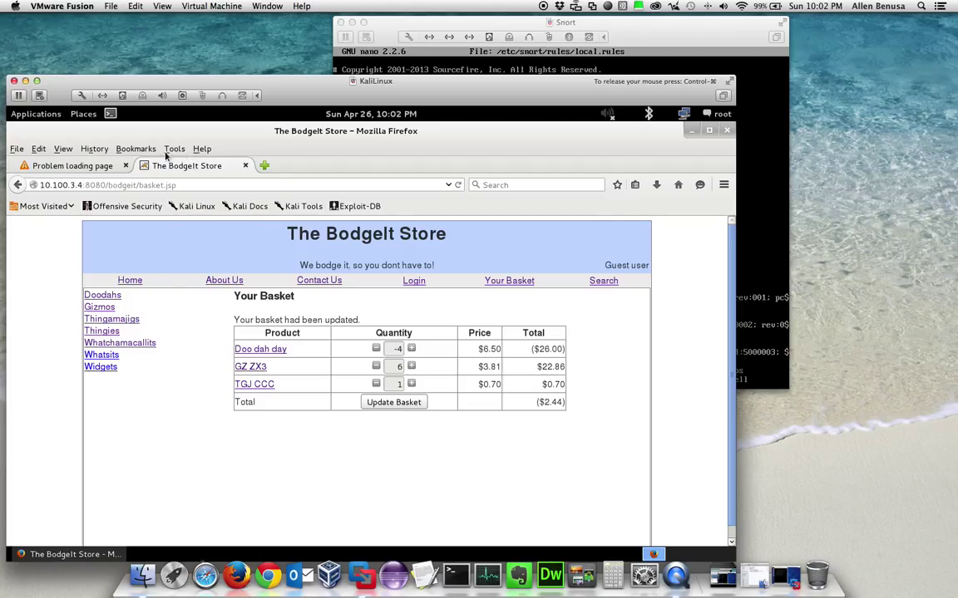
left_click(173, 148)
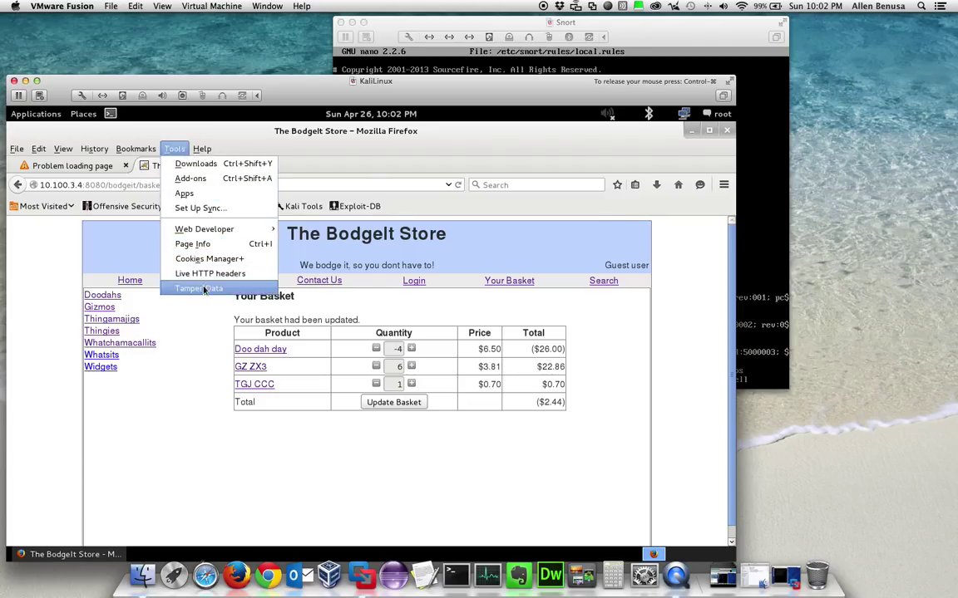
left_click(199, 288)
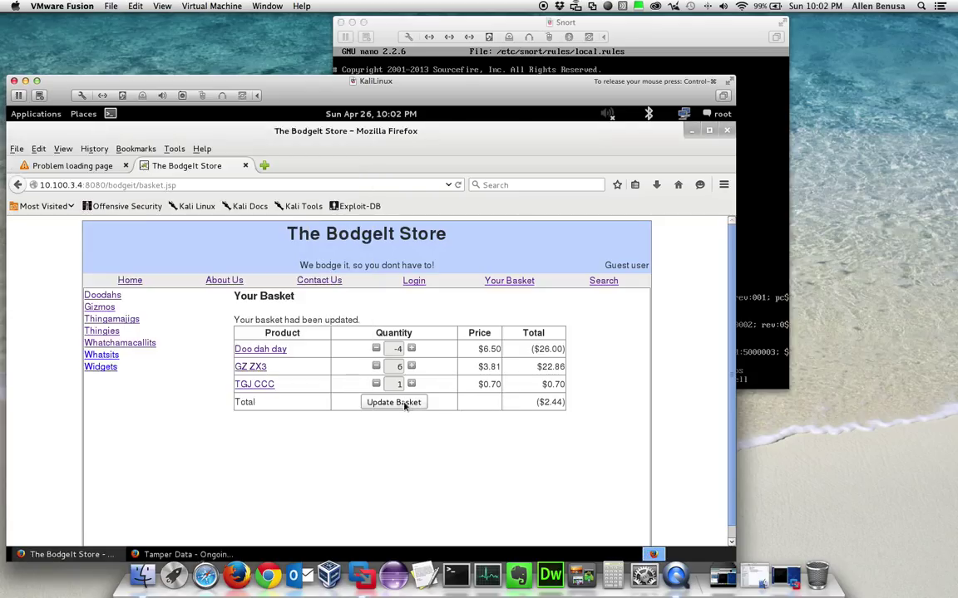
left_click(393, 402)
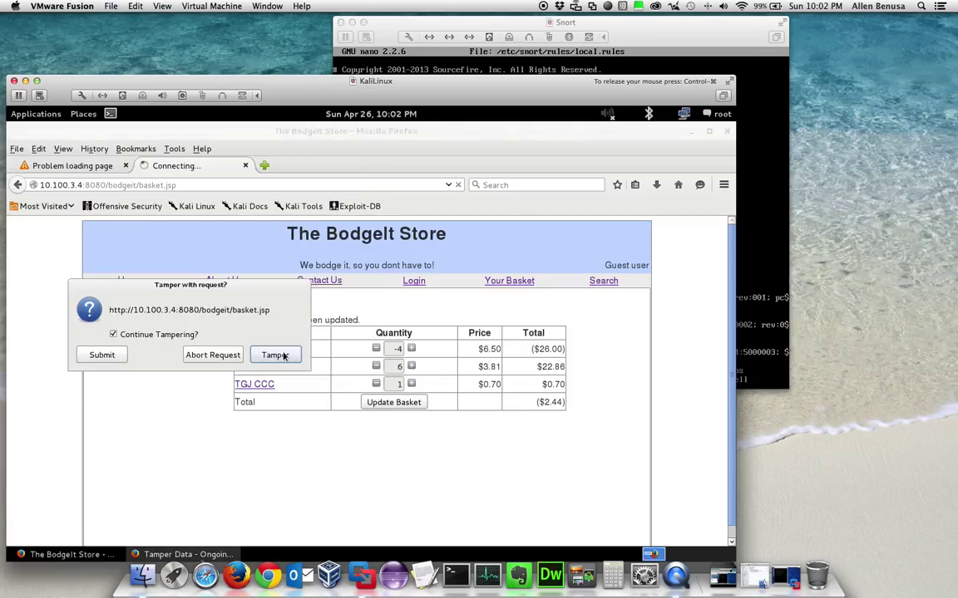
left_click(274, 354)
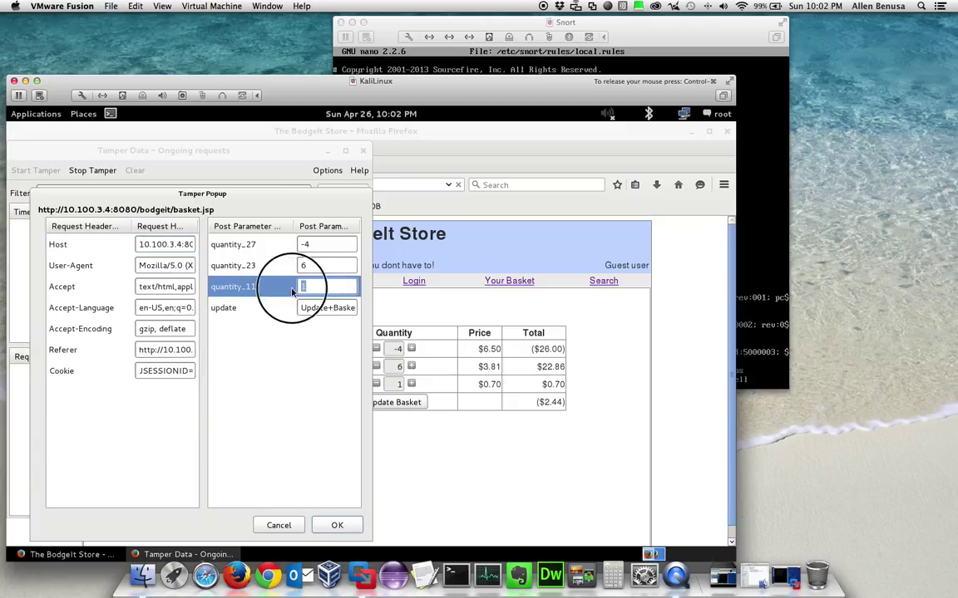
type("X")
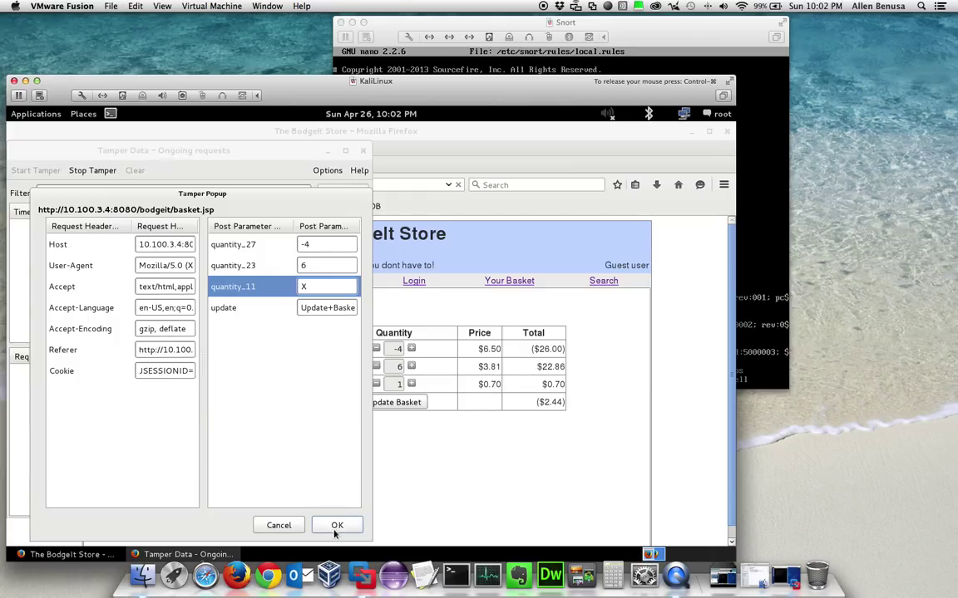
left_click(337, 525)
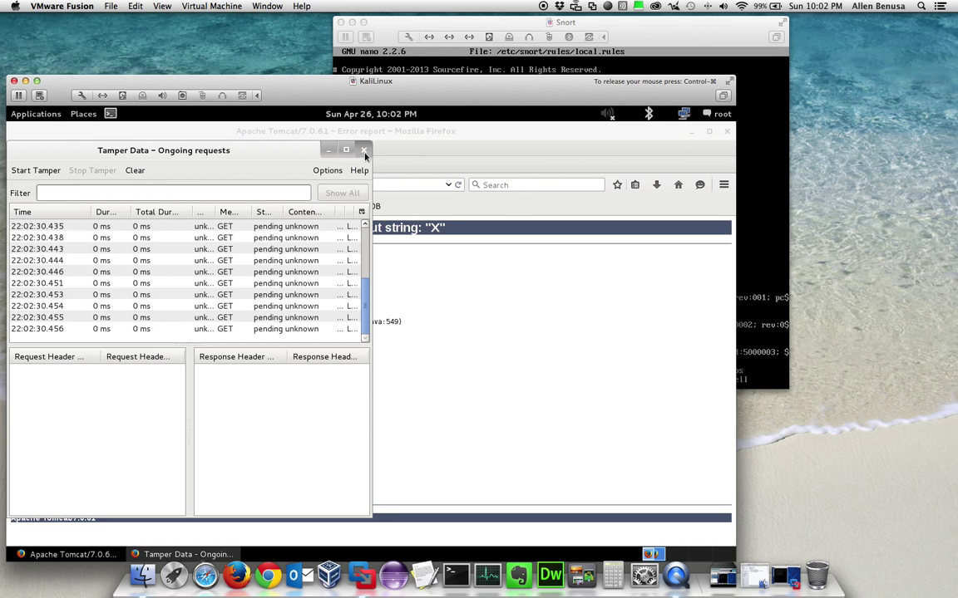
- Close Tamper Data and reduce every basket quantity to 0, leaving a $0.00 total
left_click(363, 151)
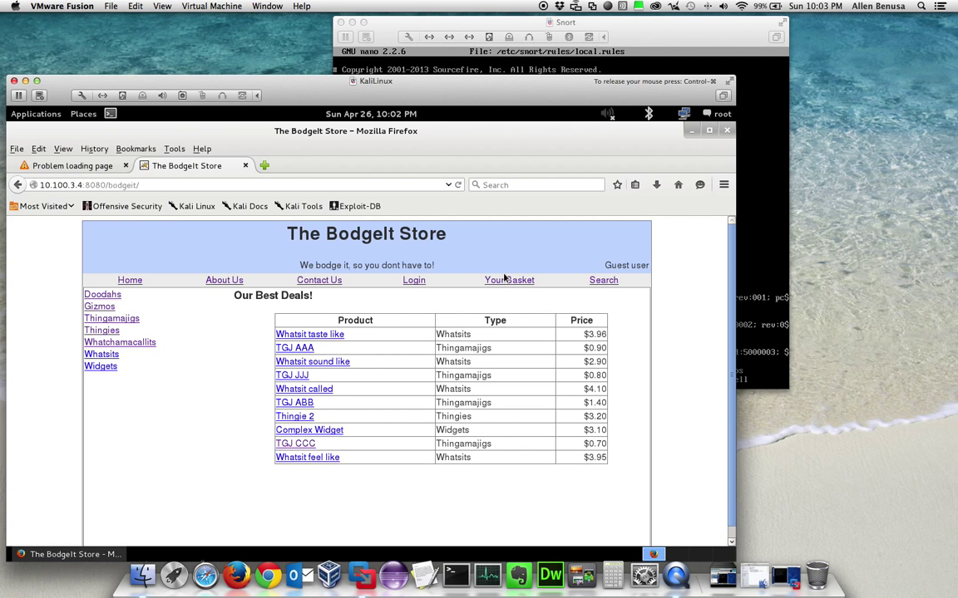
left_click(509, 280)
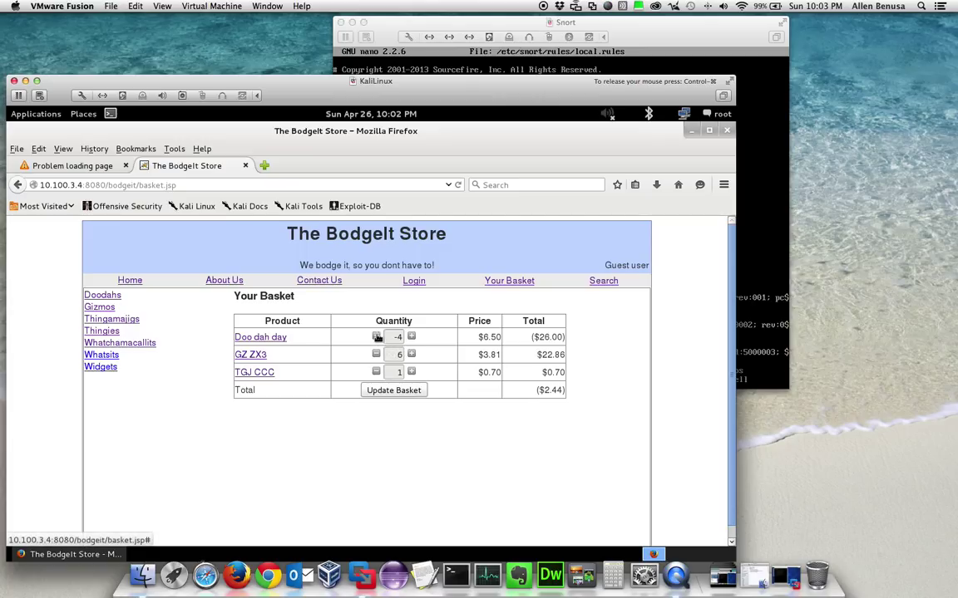
left_click(375, 354)
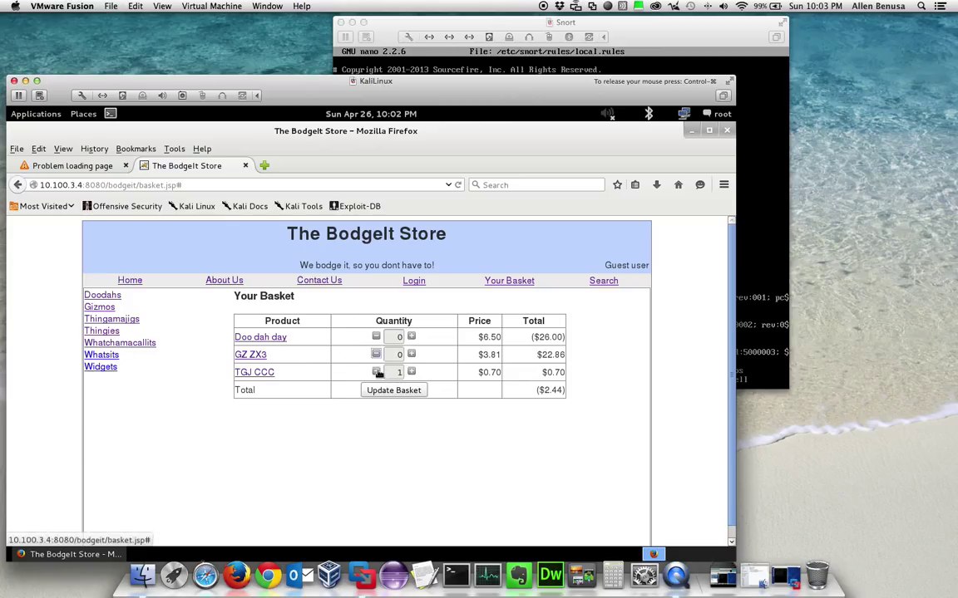
left_click(394, 390)
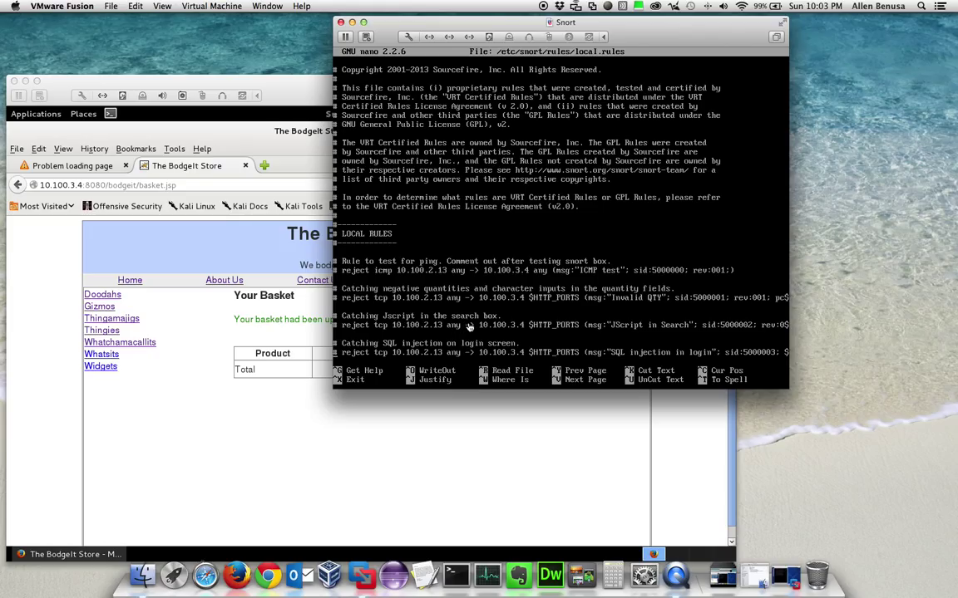
mouse_move(470, 330)
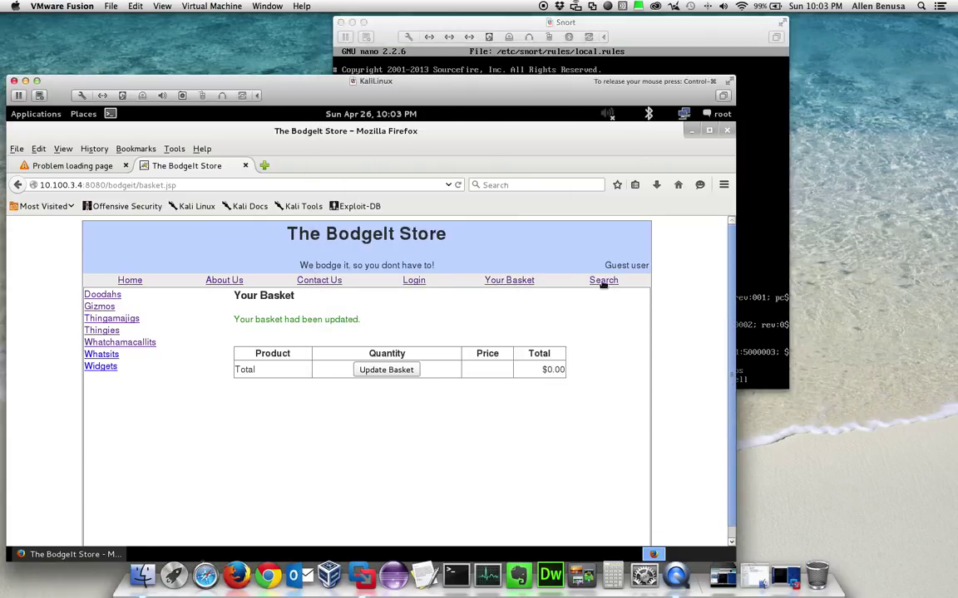
- Search the store for 'Whatsits', then return to a blank search page
left_click(603, 280)
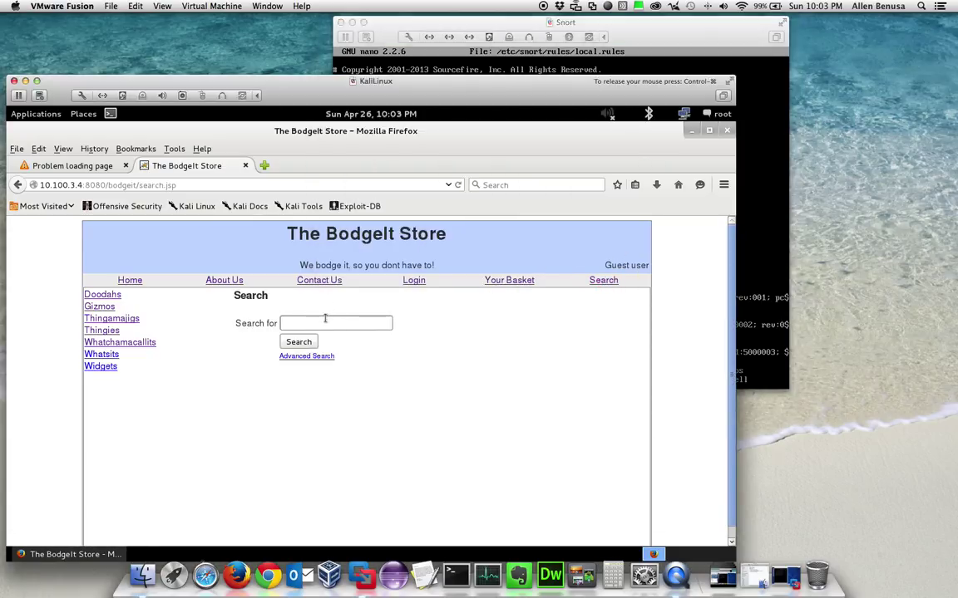
left_click(336, 323)
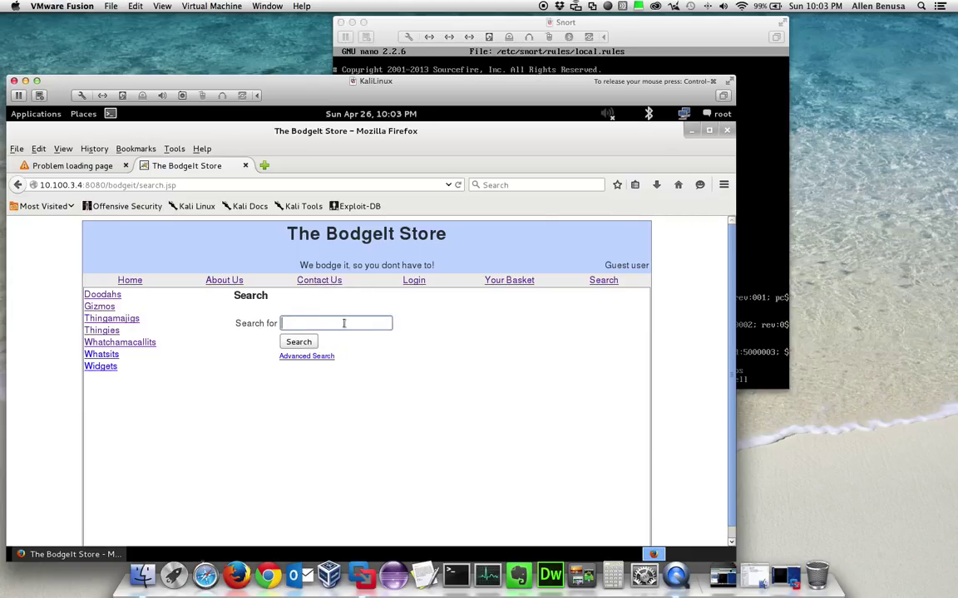
type("Whatsits")
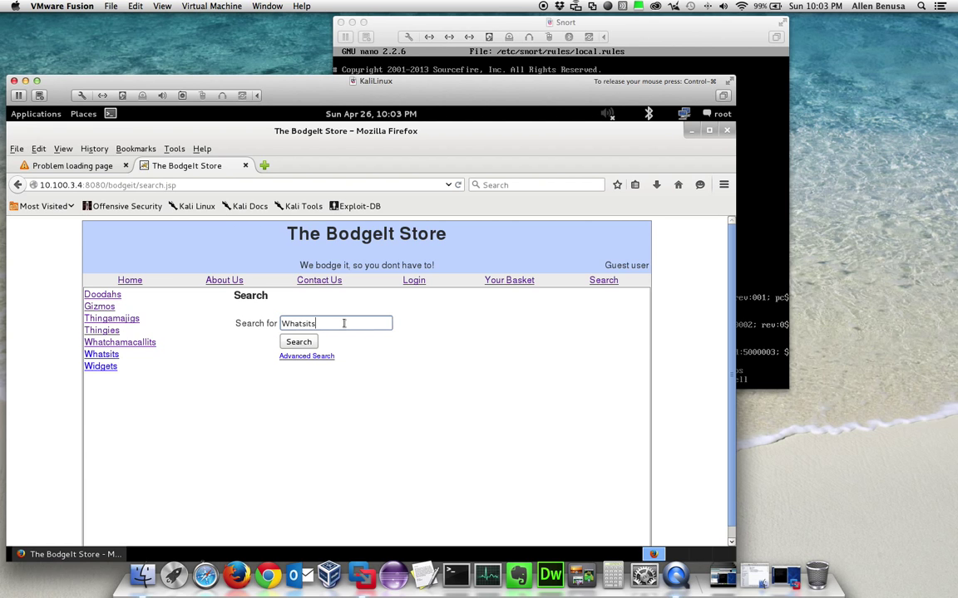
left_click(299, 342)
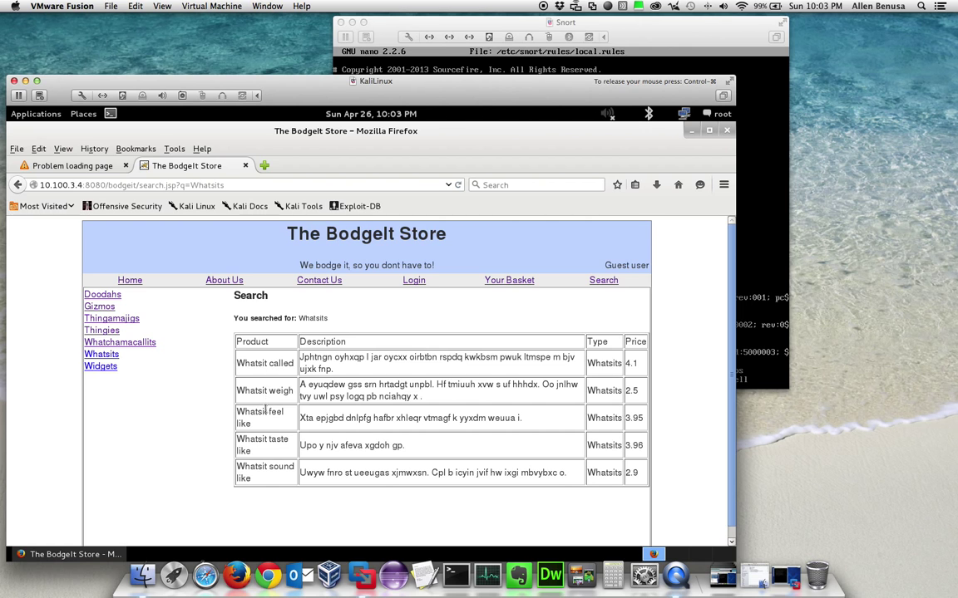
mouse_move(354, 425)
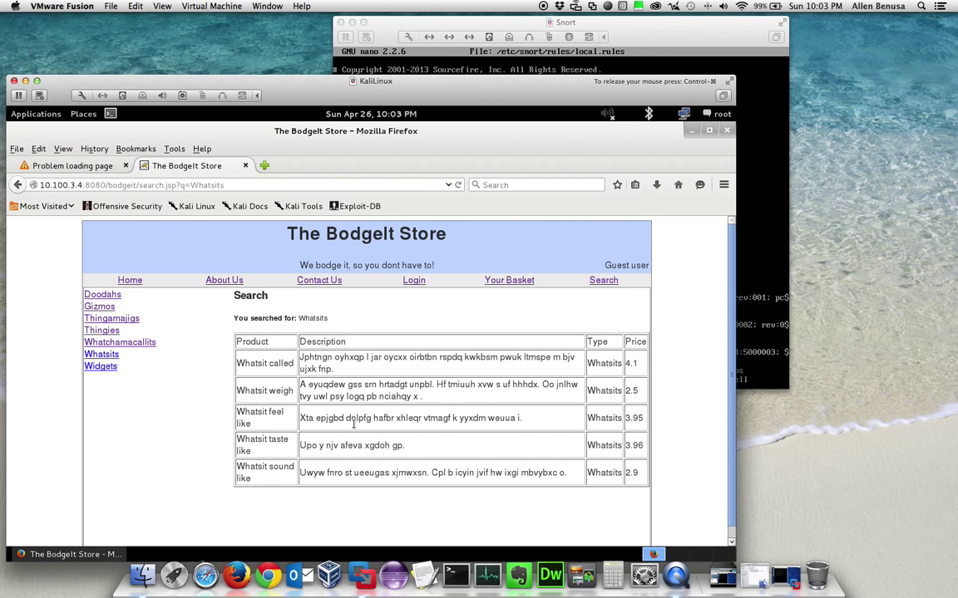
left_click(604, 280)
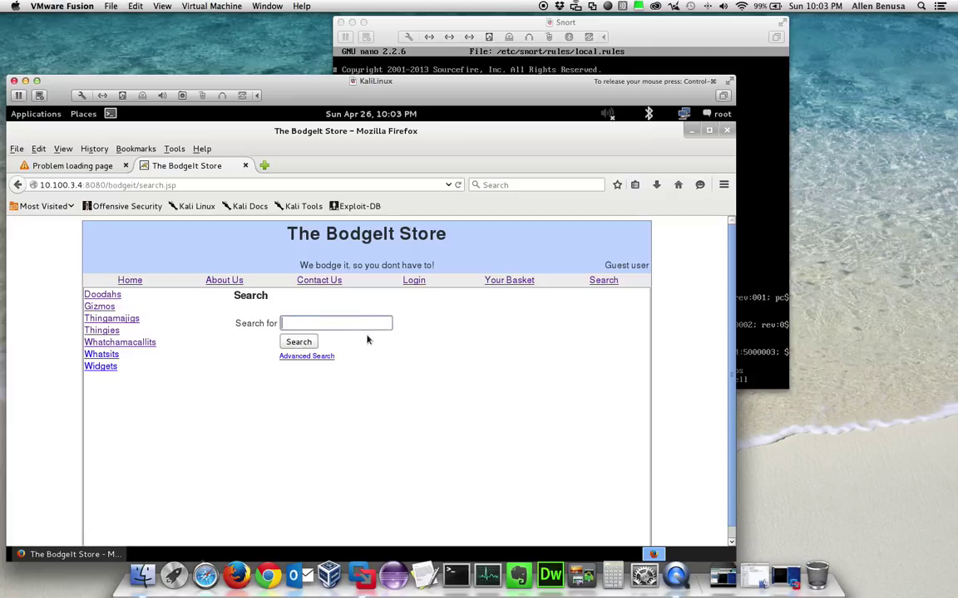
- Search for <script>alert("Hacked!");</script> and dismiss the resulting Hacked! alert
type("<script>alert(\"Hacked!\");</sc")
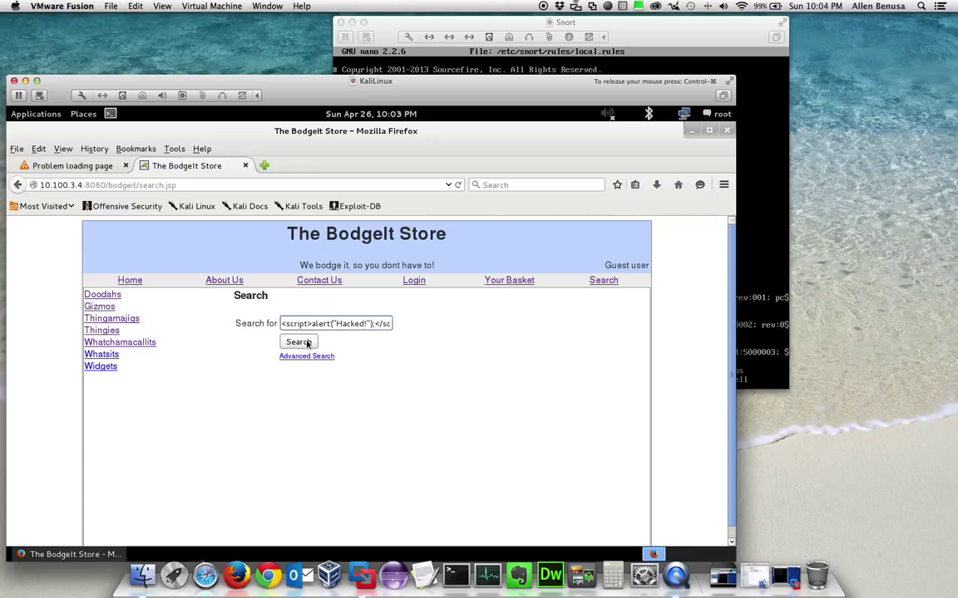
left_click(298, 342)
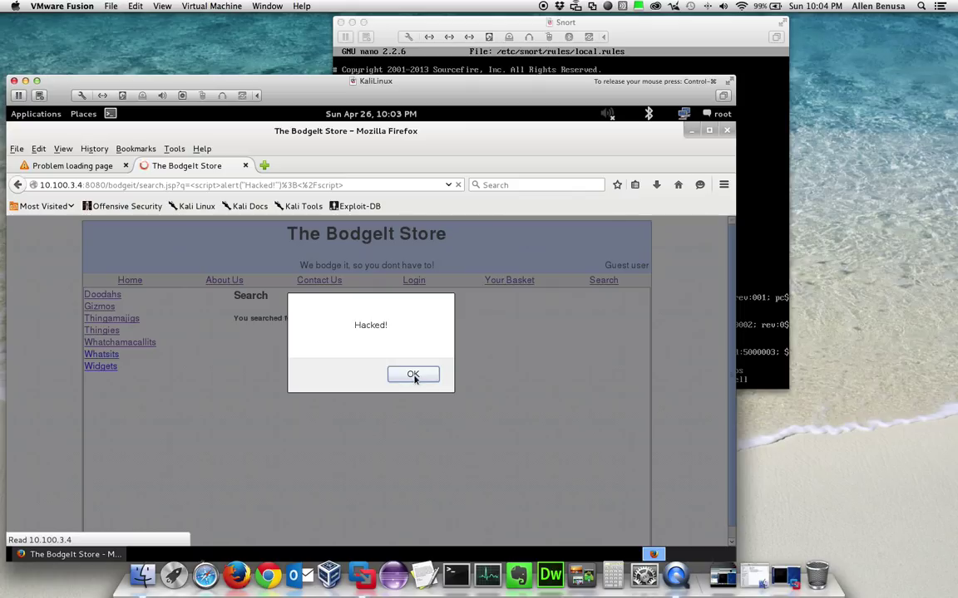
left_click(413, 375)
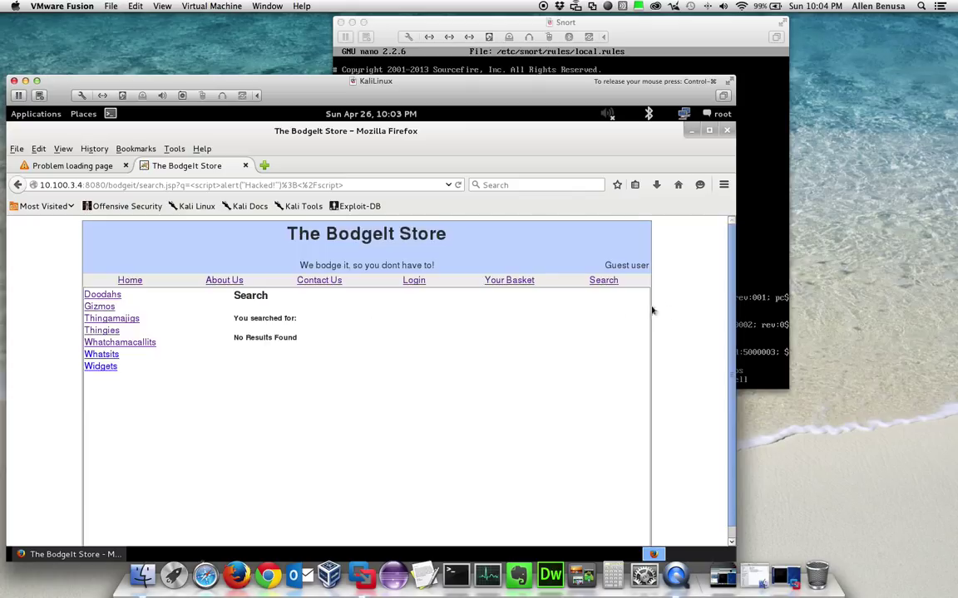
mouse_move(768, 256)
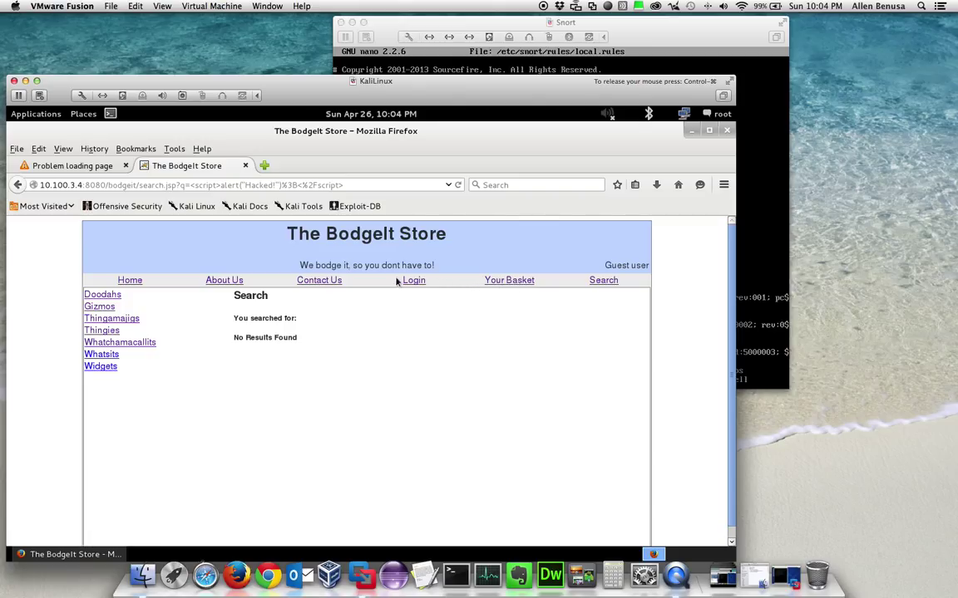
- Log in as admin with username suffix ' OR '1'='0, then log out
left_click(413, 280)
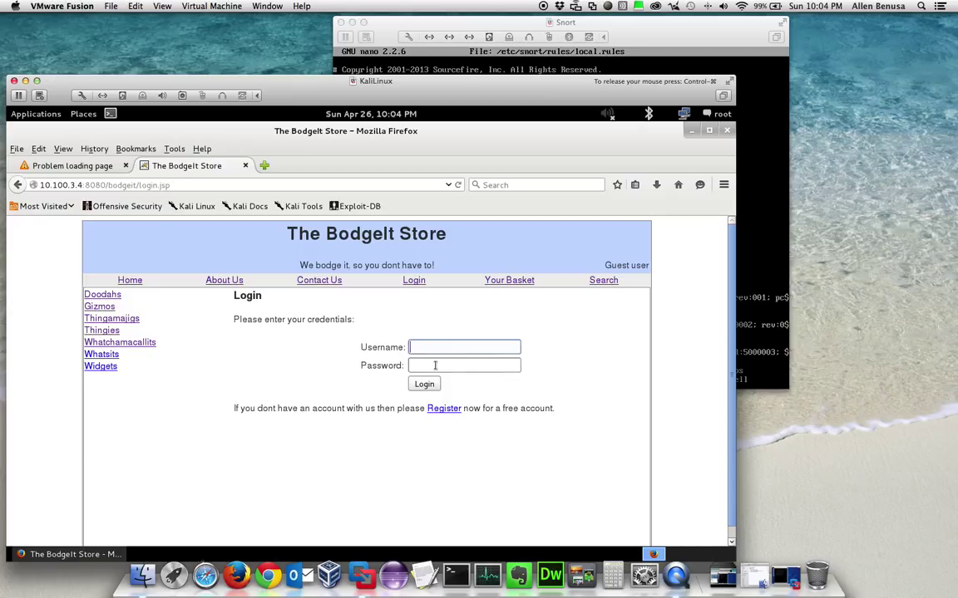
type("a")
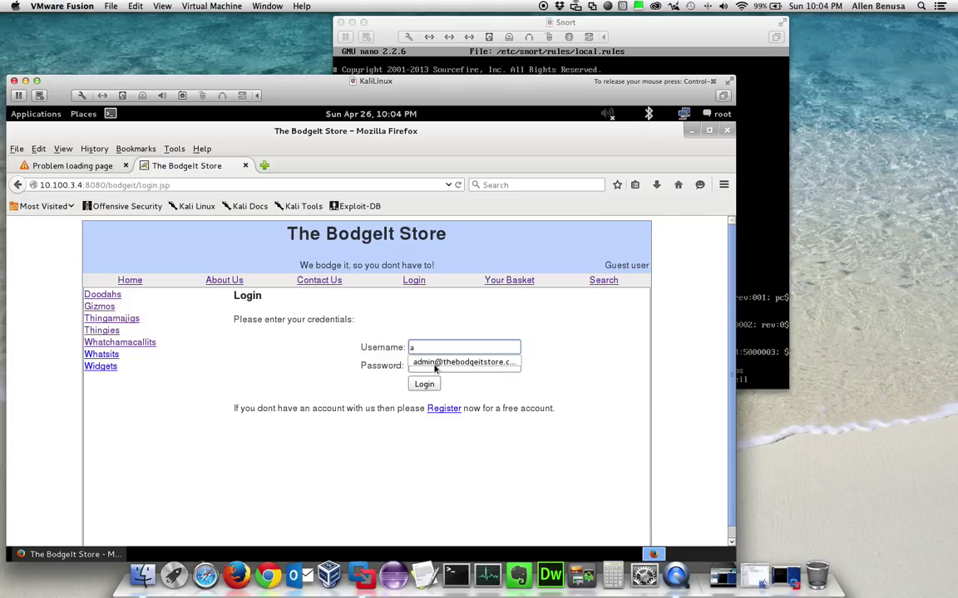
type("bodgeitstore.com' OR '1'='0")
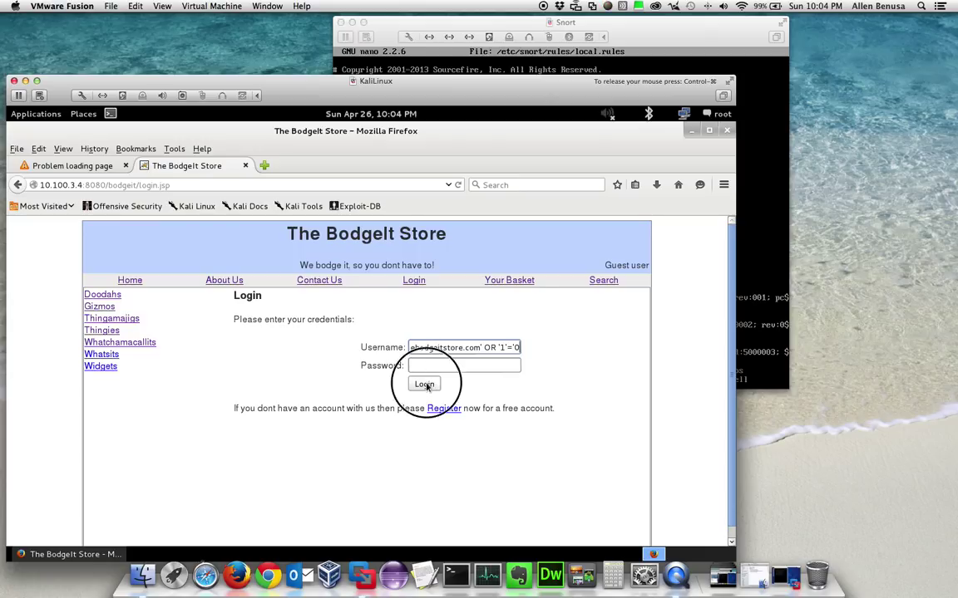
left_click(423, 384)
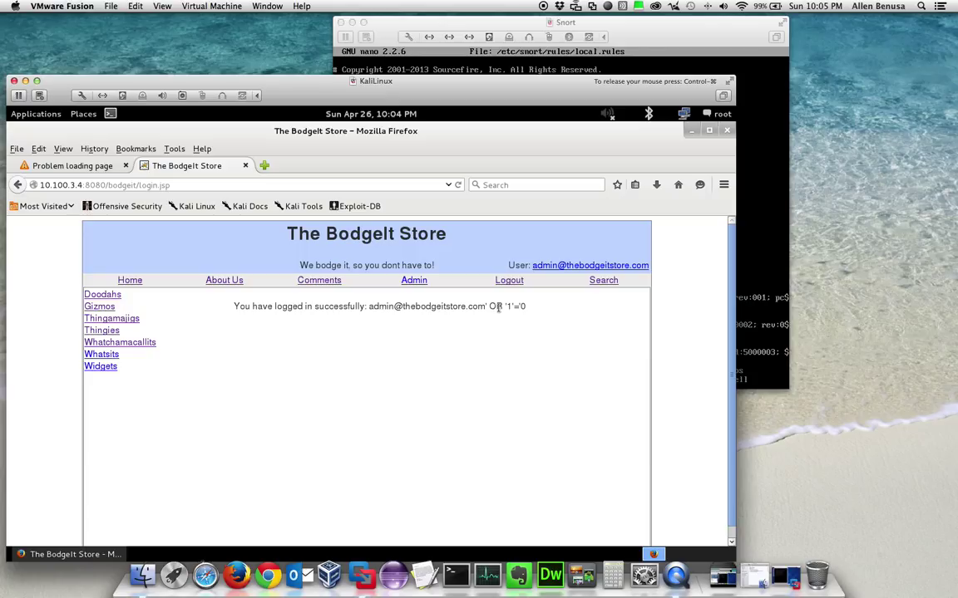
mouse_move(509, 281)
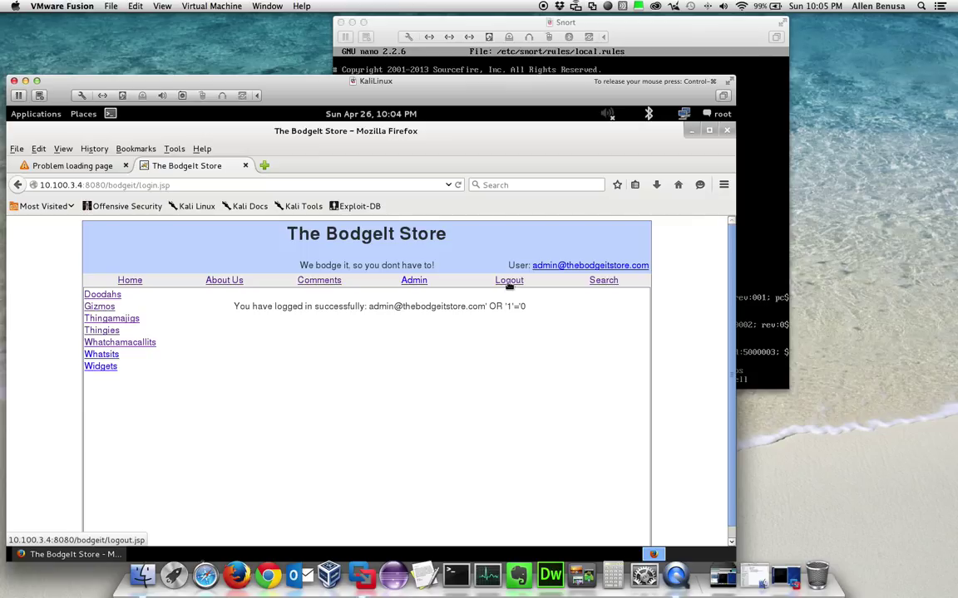
left_click(509, 280)
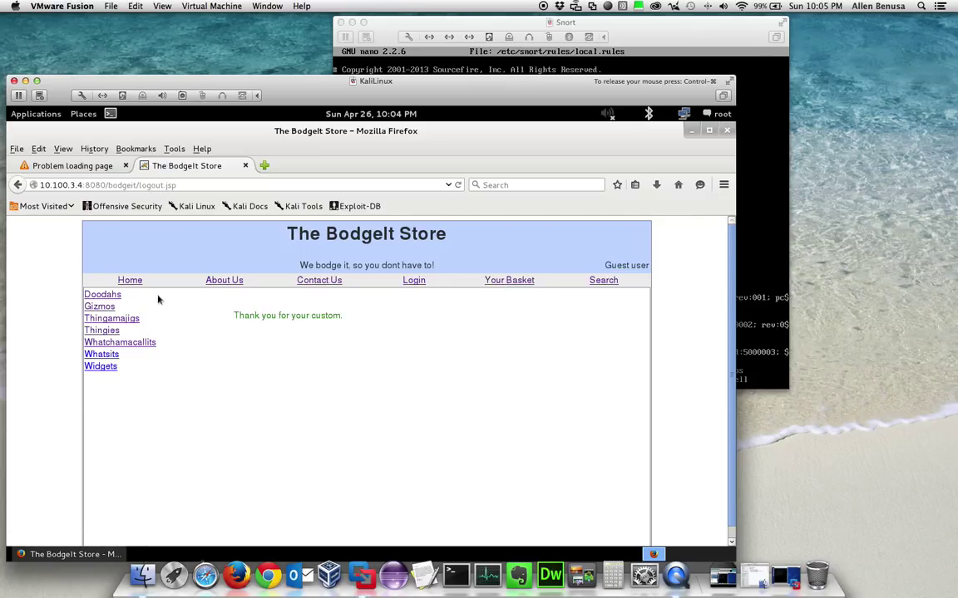